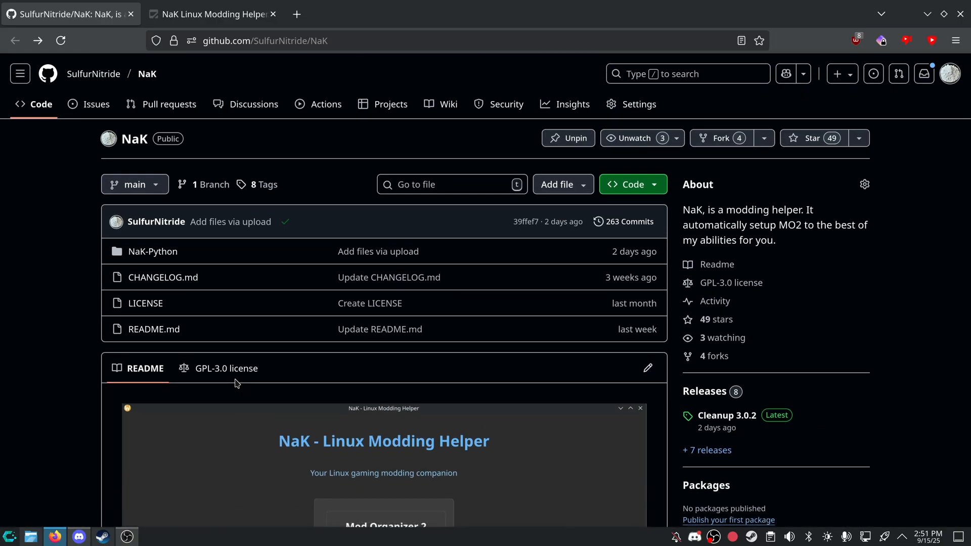
pyautogui.moveTo(216, 334)
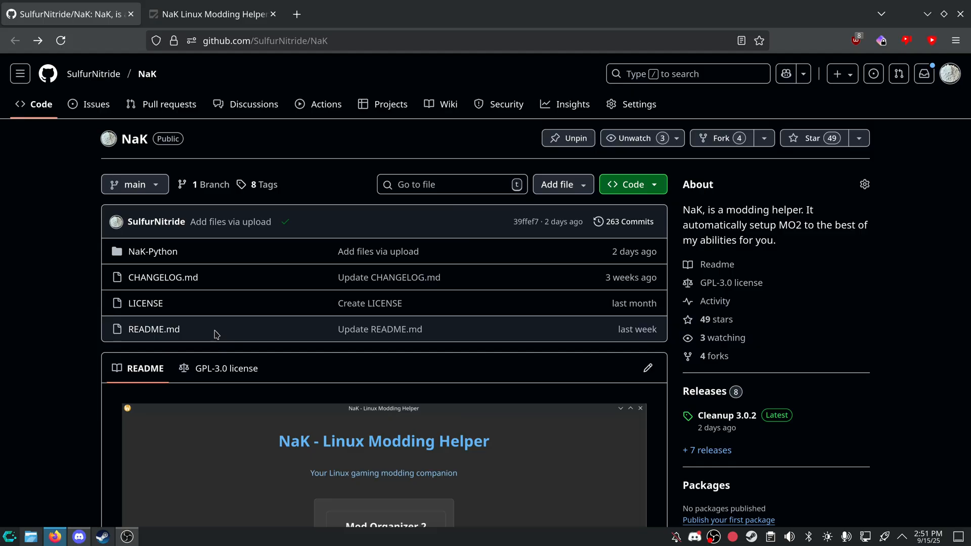
pyautogui.moveTo(4, 413)
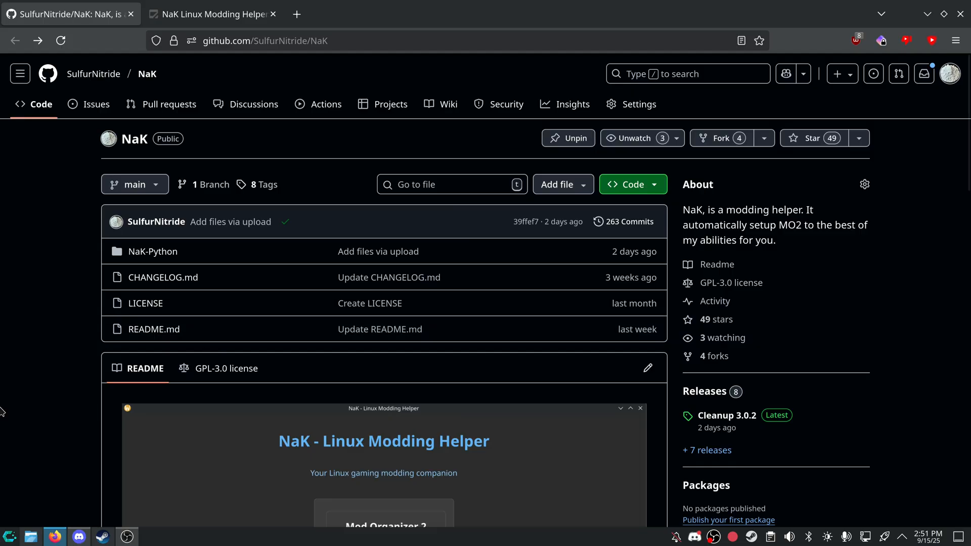
# Scroll through the NaK repository README toward the Releases section.
pyautogui.scroll(-3)
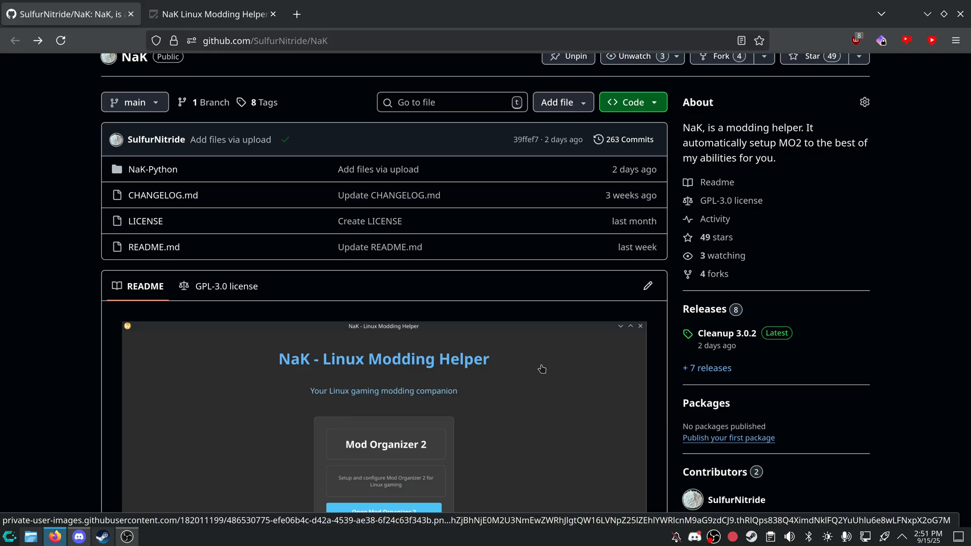
pyautogui.scroll(-3)
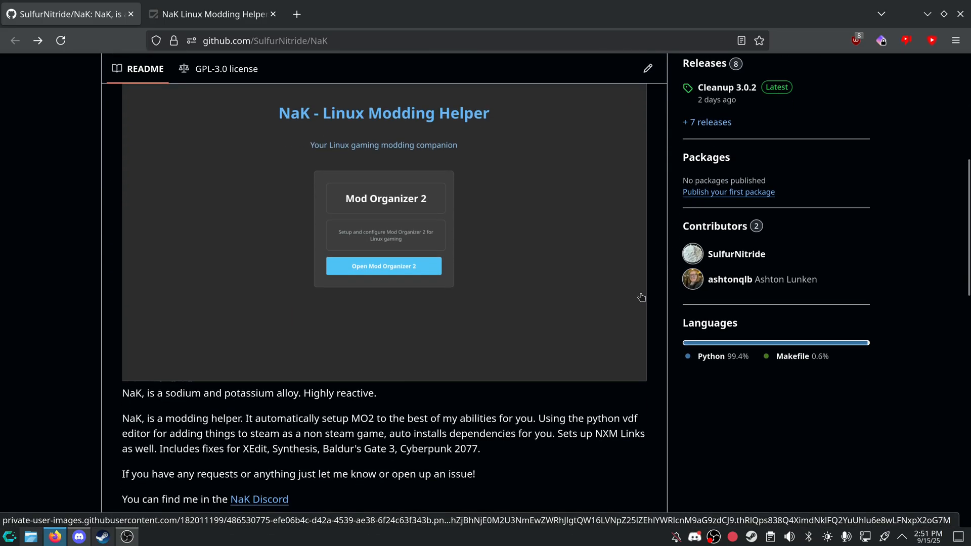
pyautogui.scroll(-3)
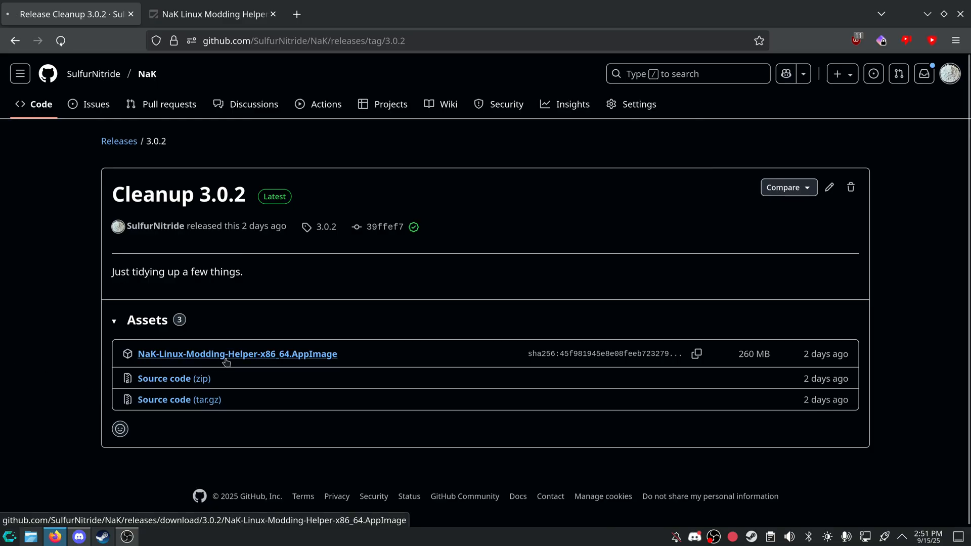
# Download the NaK Linux Modding Helper AppImage and glance at its Nexus Mods page.
pyautogui.click(228, 354)
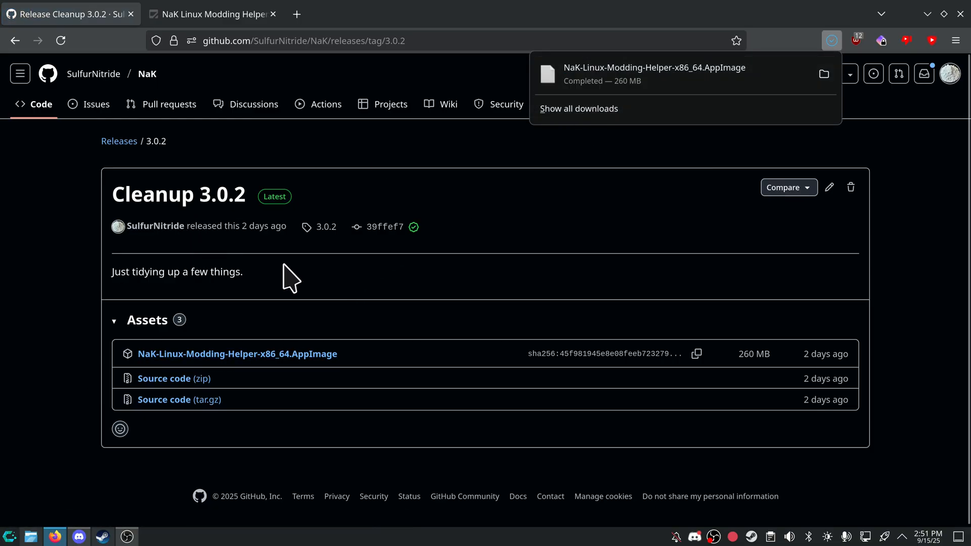
pyautogui.click(211, 14)
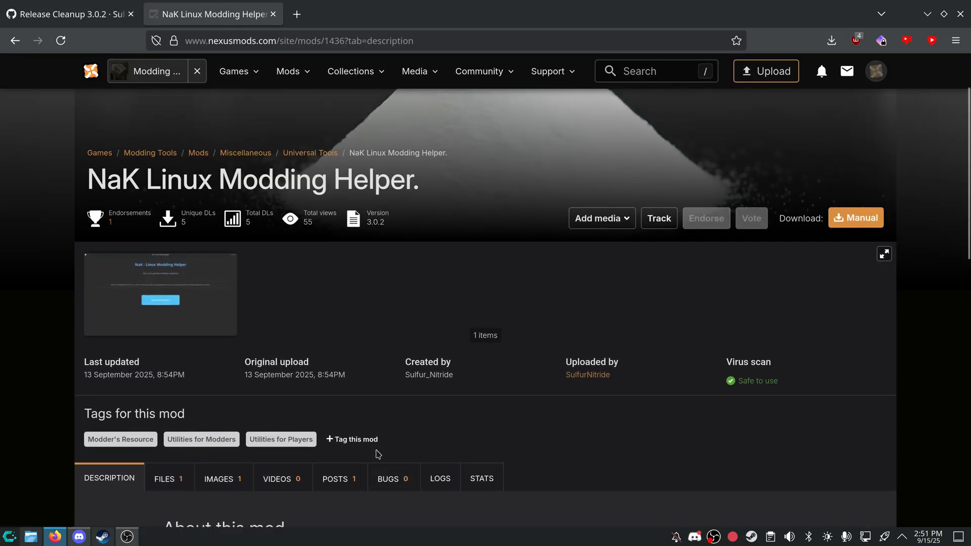
pyautogui.scroll(-3)
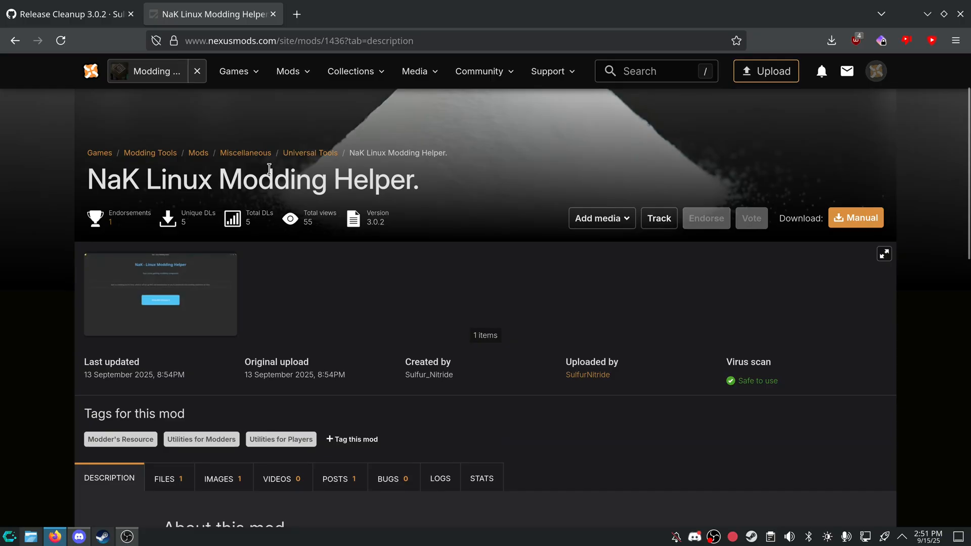
pyautogui.moveTo(73, 6)
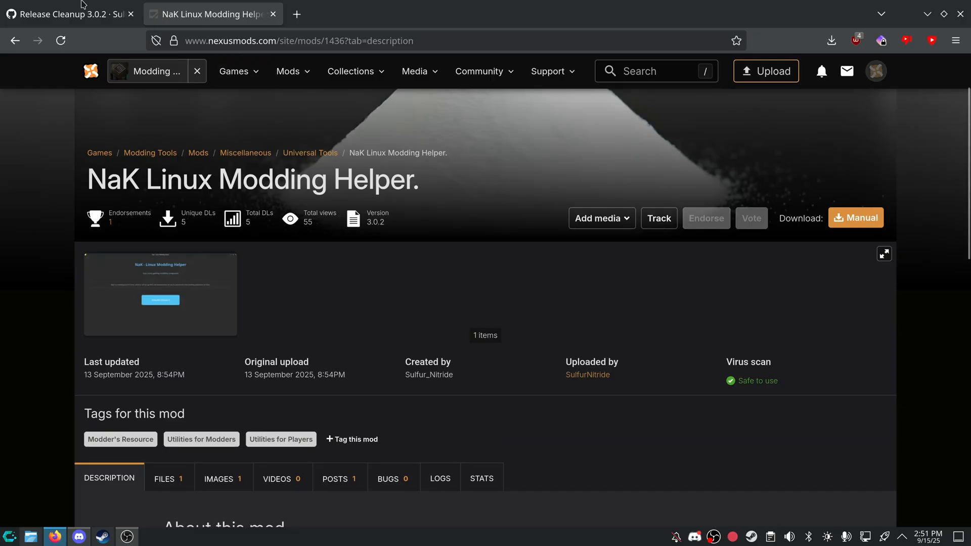
pyautogui.moveTo(89, 19)
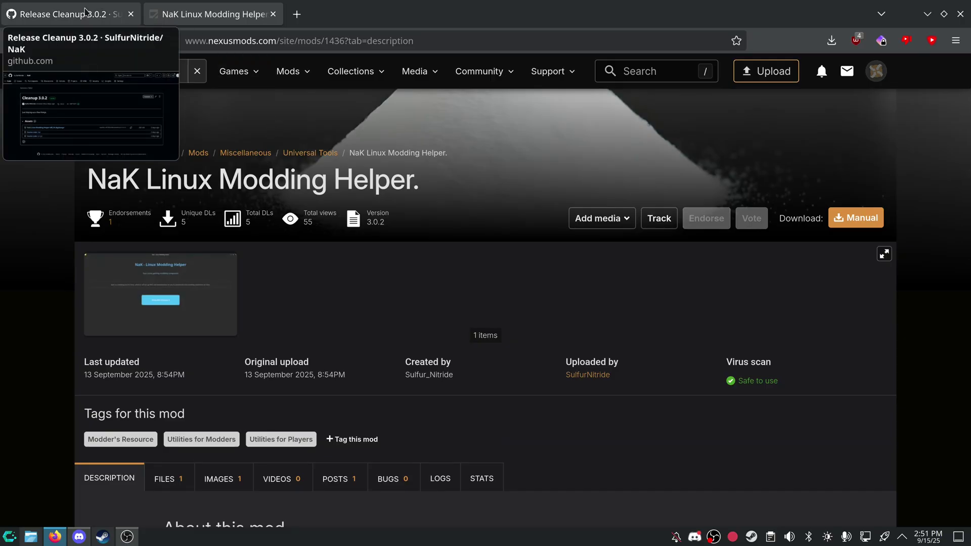
# Return to the NaK GitHub repository page and scroll its README.
pyautogui.click(70, 14)
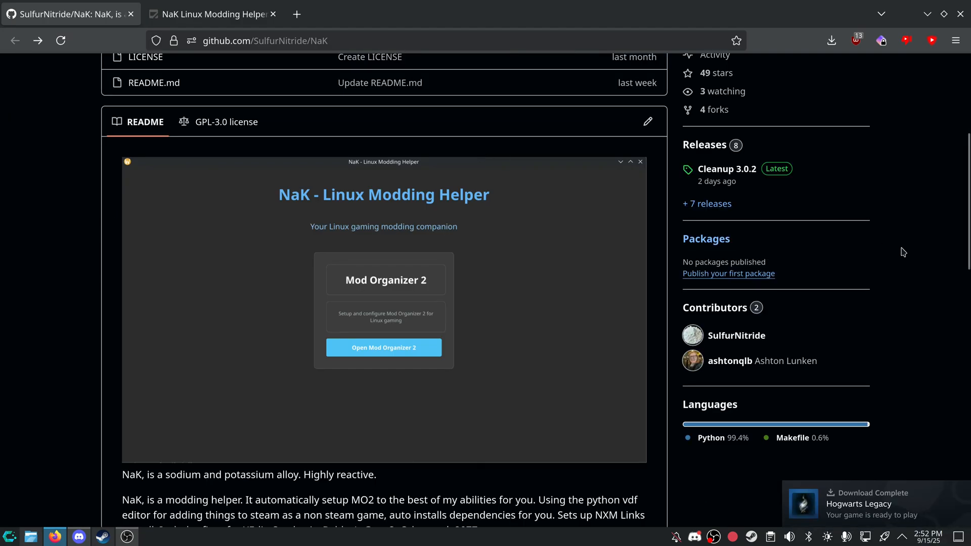
pyautogui.moveTo(425, 198)
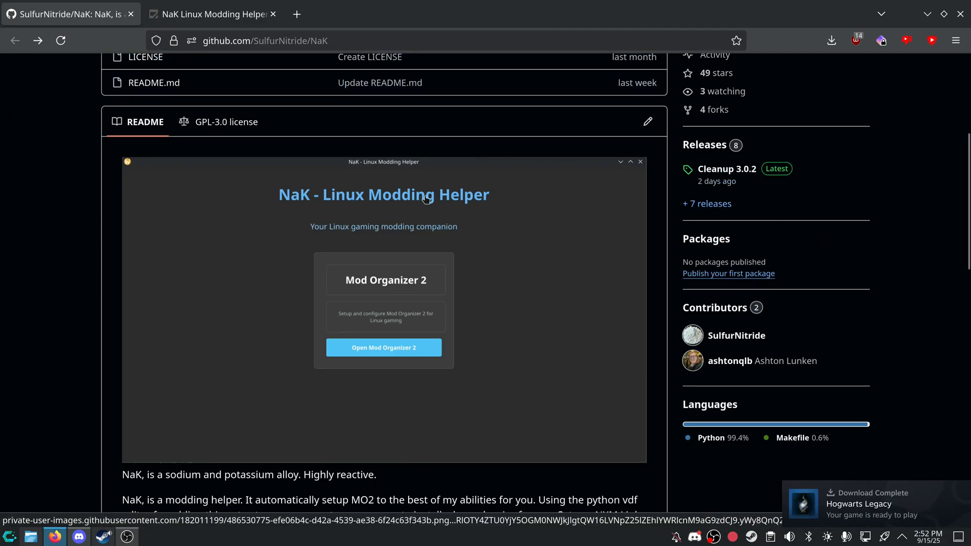
pyautogui.click(726, 168)
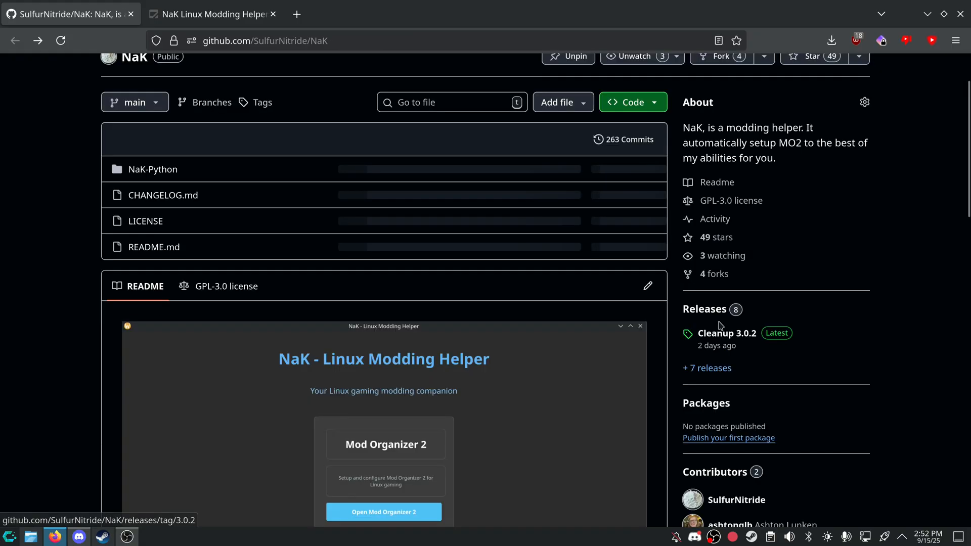
pyautogui.scroll(-3)
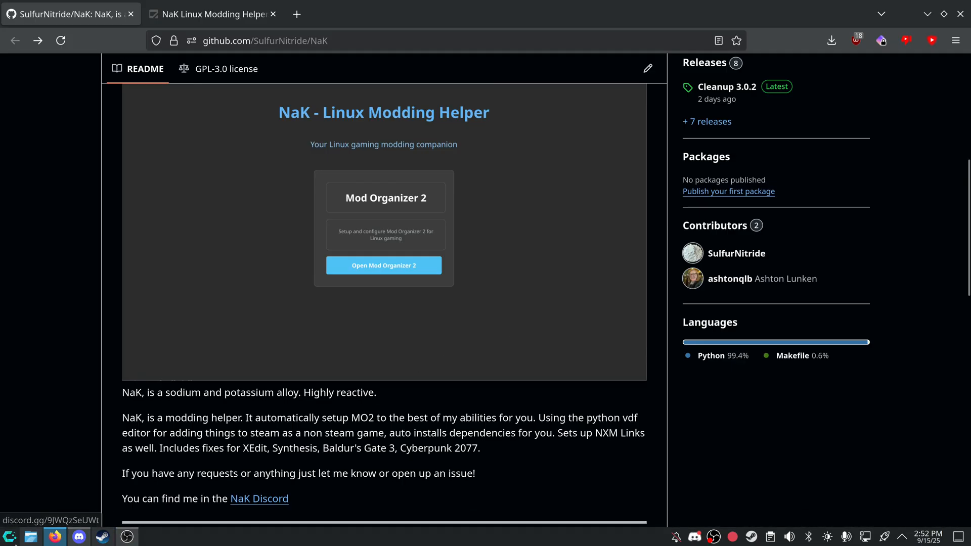
# Open the Downloads folder in Dolphin and try launching the downloaded NaK AppImage.
pyautogui.click(31, 534)
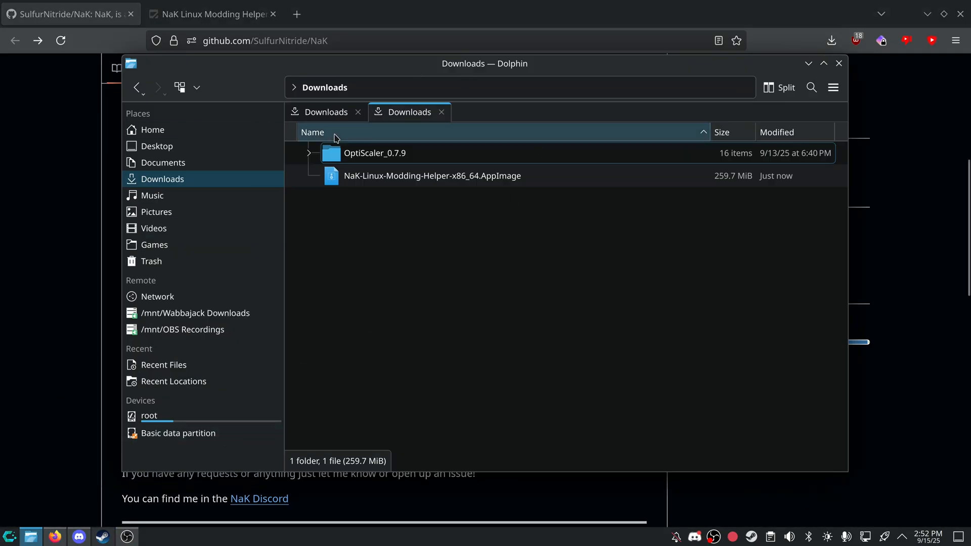
pyautogui.click(420, 182)
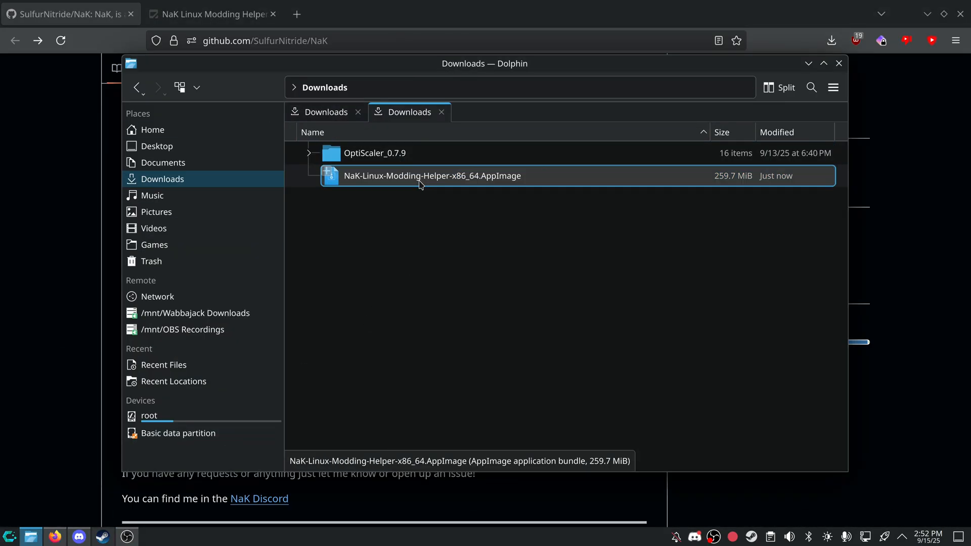
pyautogui.doubleClick(430, 176)
pyautogui.write('chmod +X')
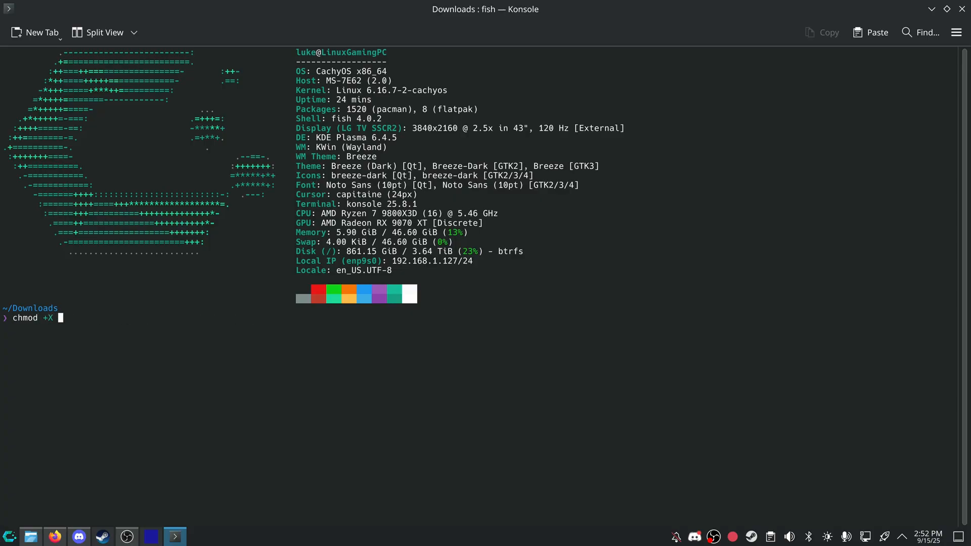
# Make NaK-Linux-Modding-Helper-x86_64.AppImage executable with chmod and run it from Konsole.
pyautogui.write('NaK-Linux-Modding-Helper-x86_64.AppImage')
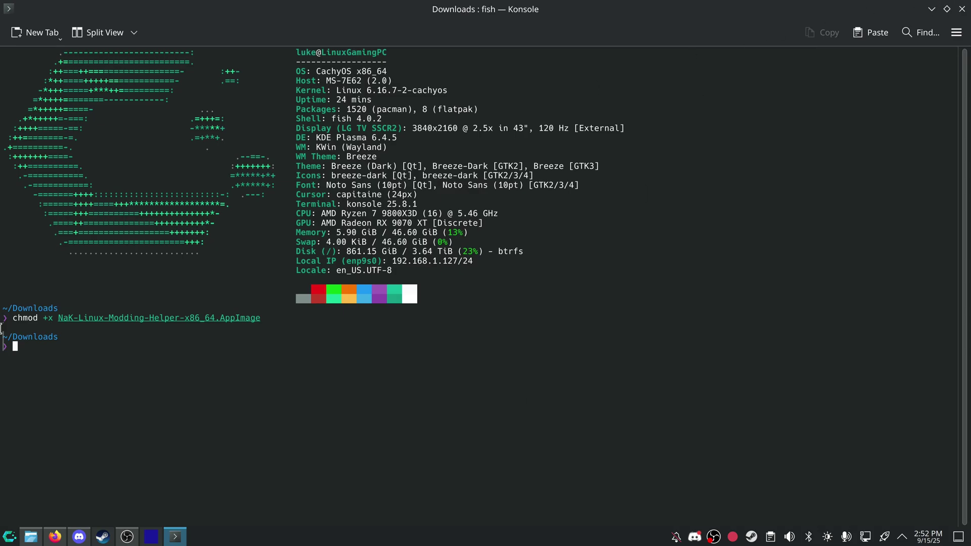
pyautogui.write('./NaK-Linux-Modding-Helper-x86_64.AppImage --help')
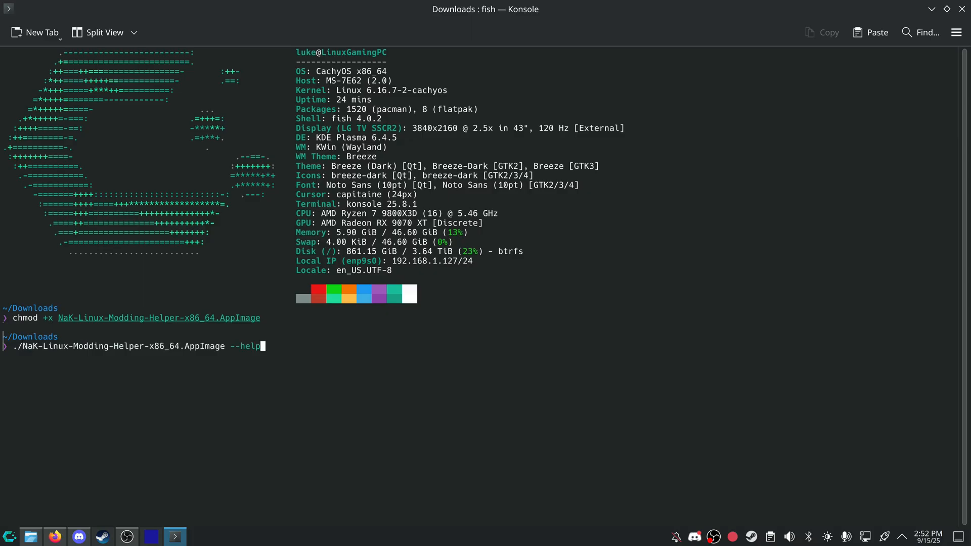
pyautogui.press('BackSpace')
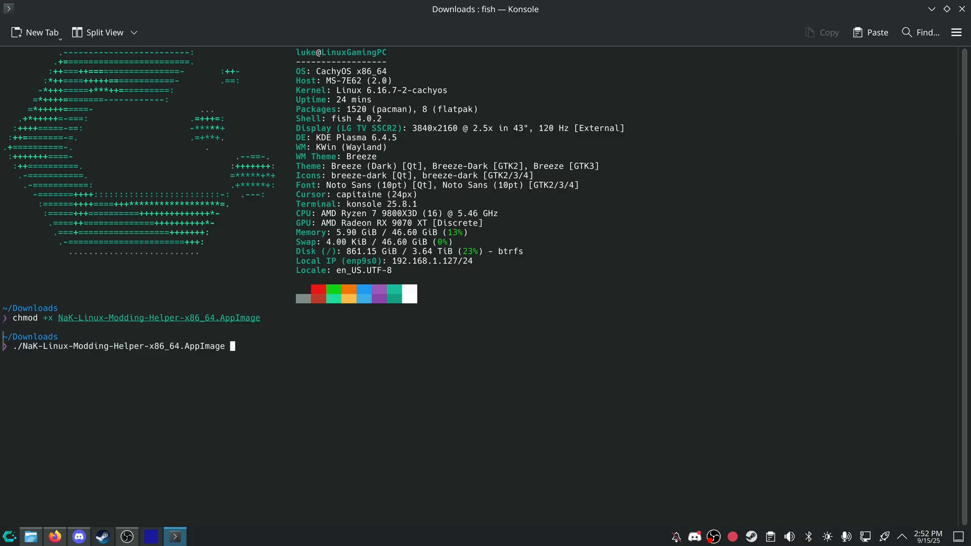
pyautogui.press('Return')
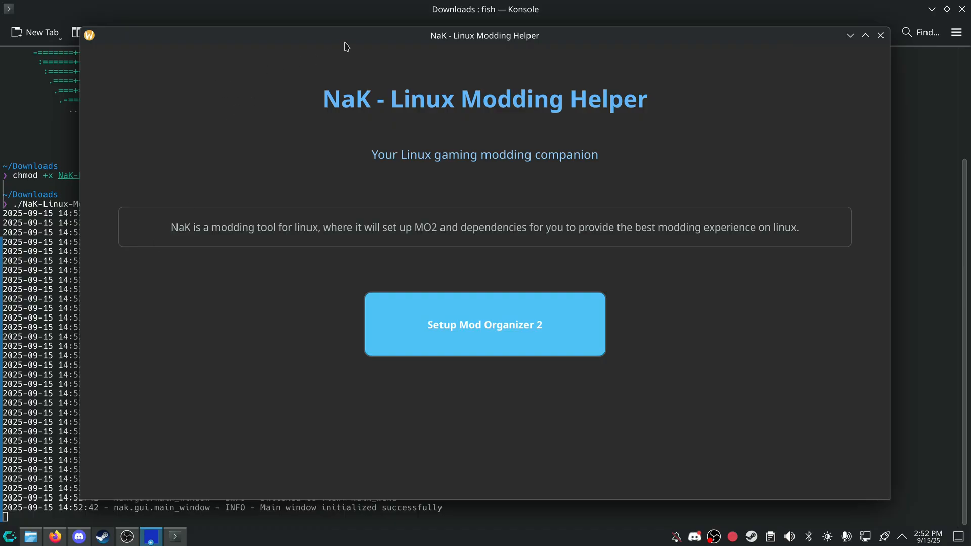
# Close Konsole and launch the NaK AppImage directly from the Downloads folder.
pyautogui.click(880, 35)
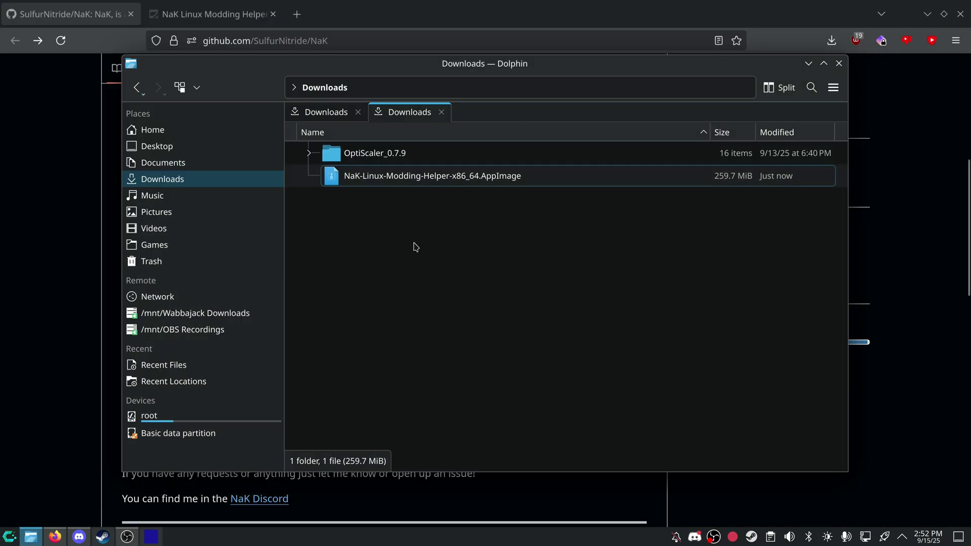
pyautogui.doubleClick(430, 176)
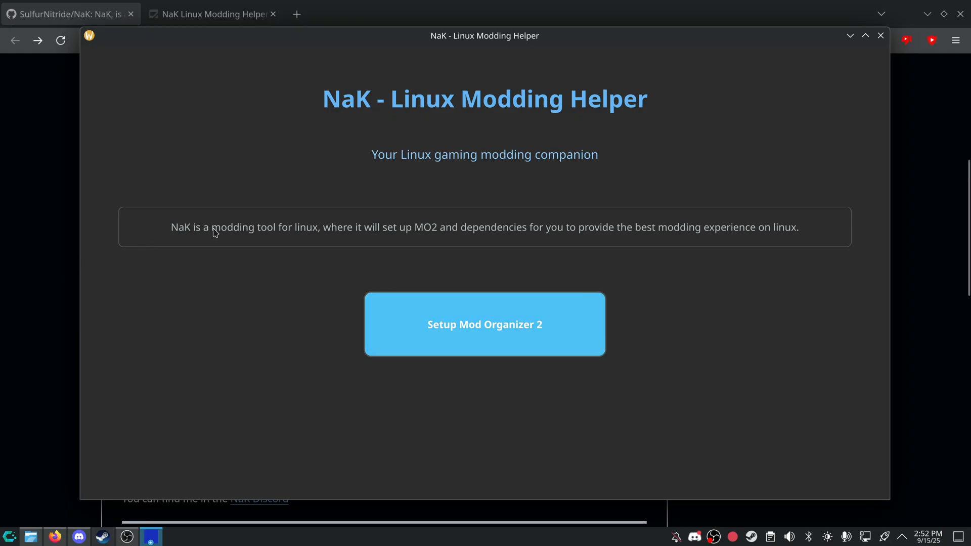
pyautogui.moveTo(486, 247)
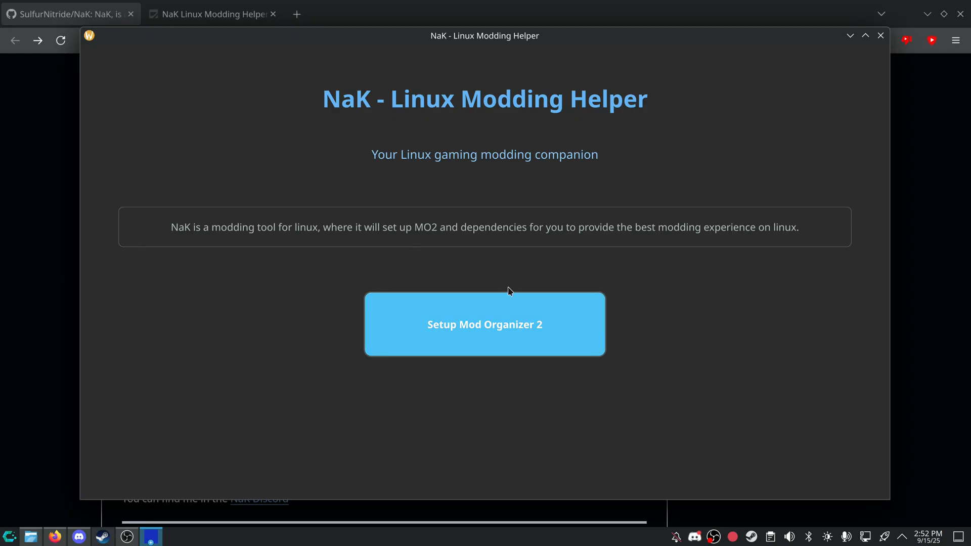
# Choose Setup Mod Organizer 2 from the NaK welcome screen.
pyautogui.click(484, 324)
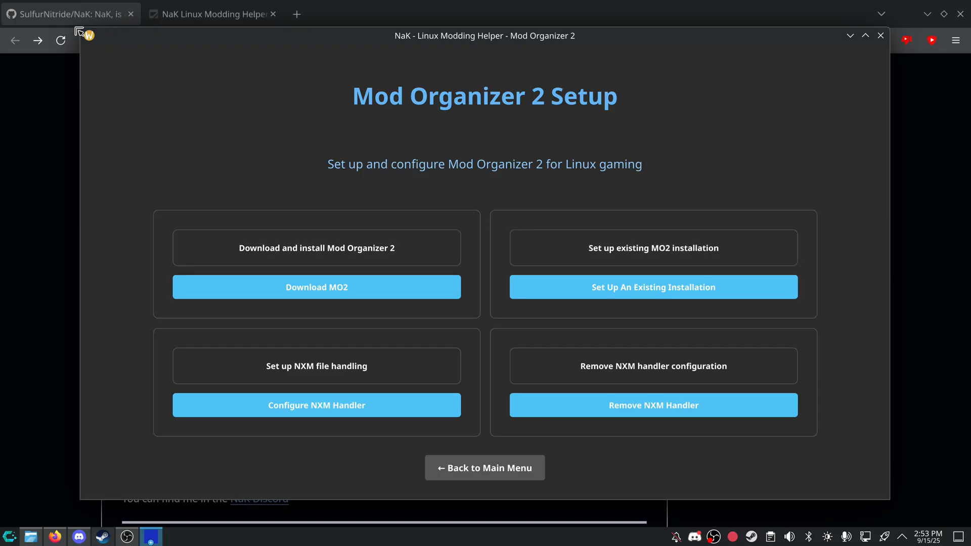
pyautogui.moveTo(306, 81)
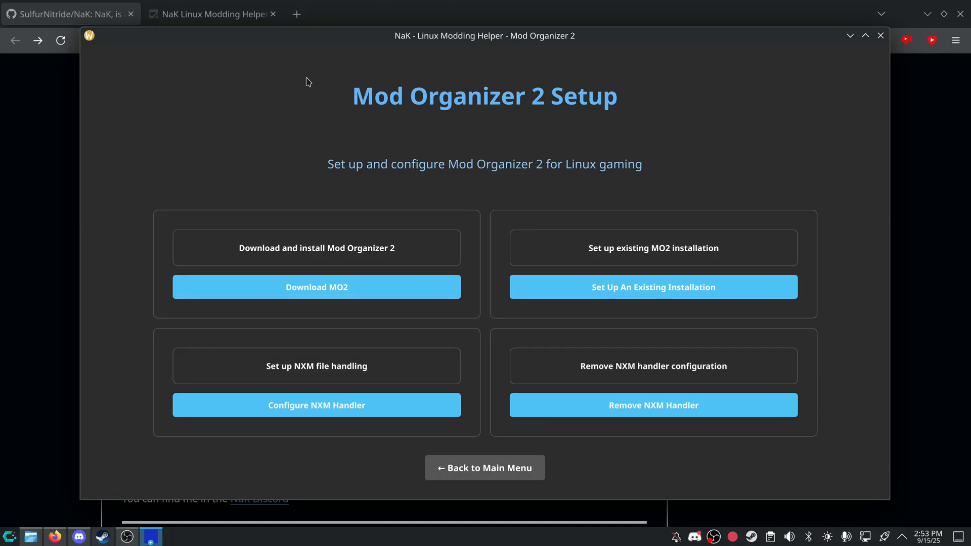
pyautogui.moveTo(278, 76)
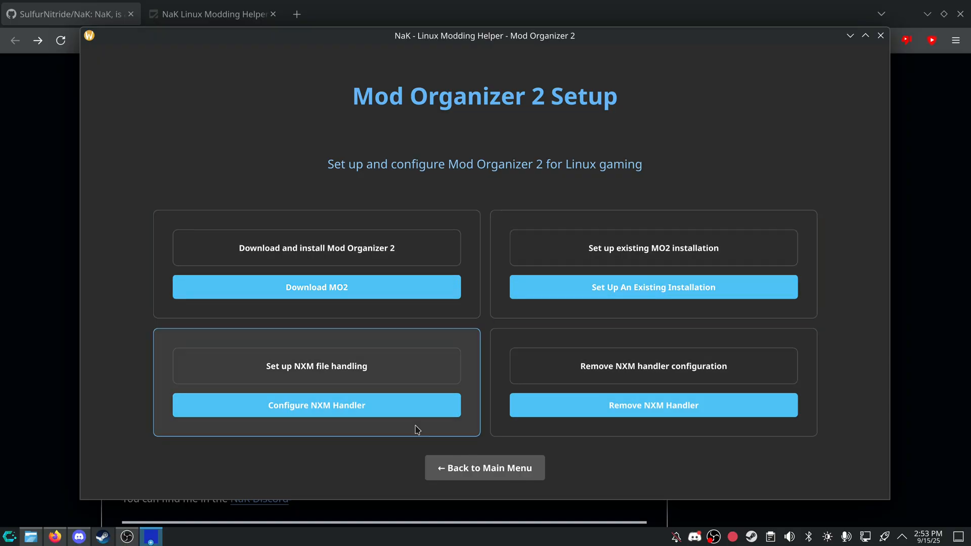
pyautogui.moveTo(496, 361)
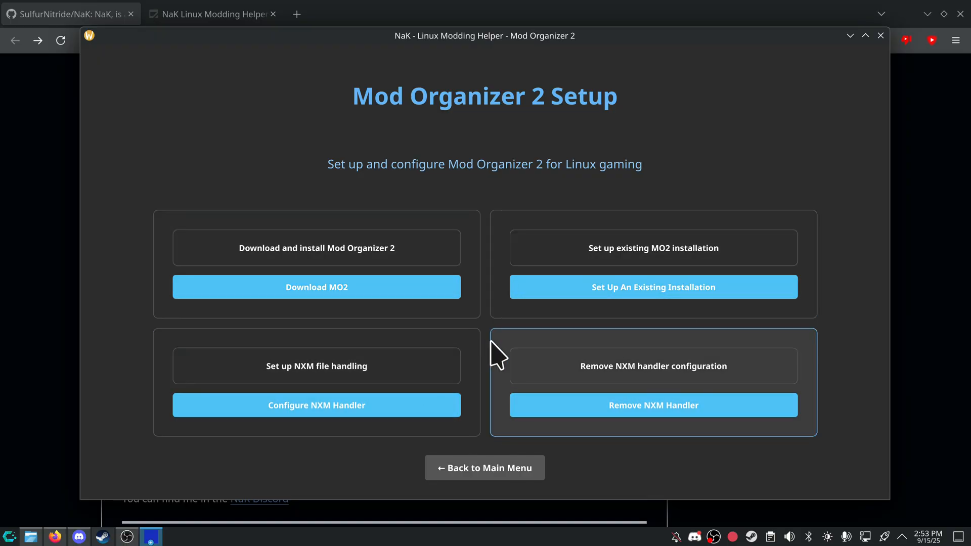
pyautogui.moveTo(295, 273)
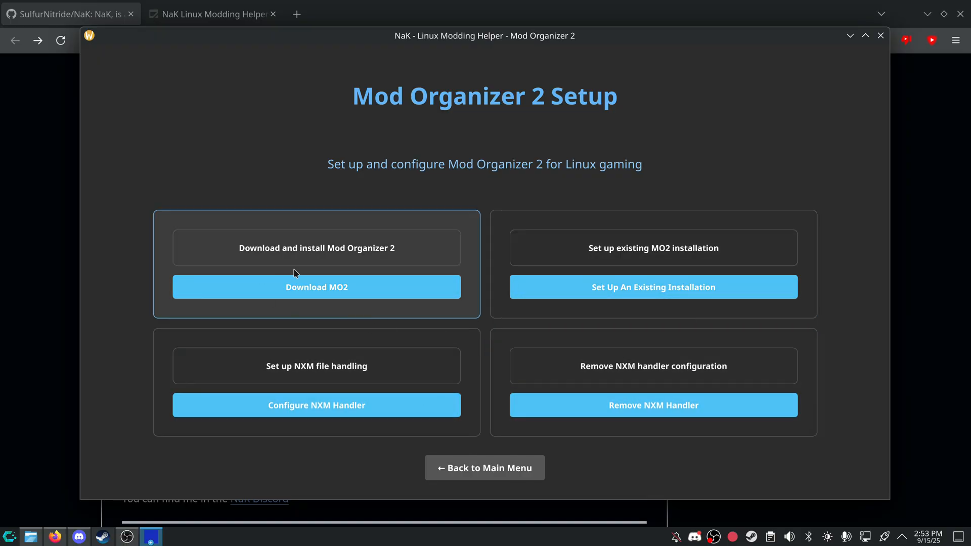
pyautogui.moveTo(287, 400)
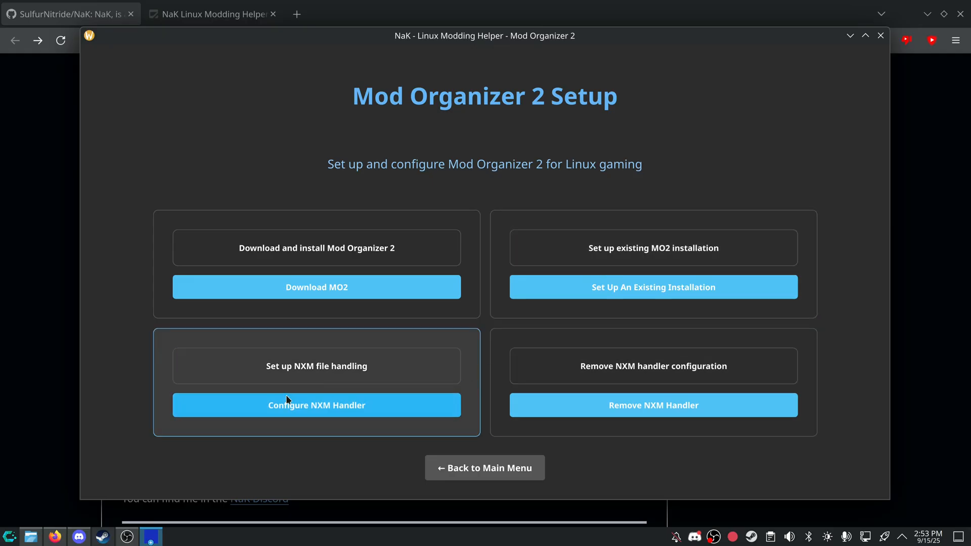
pyautogui.moveTo(545, 404)
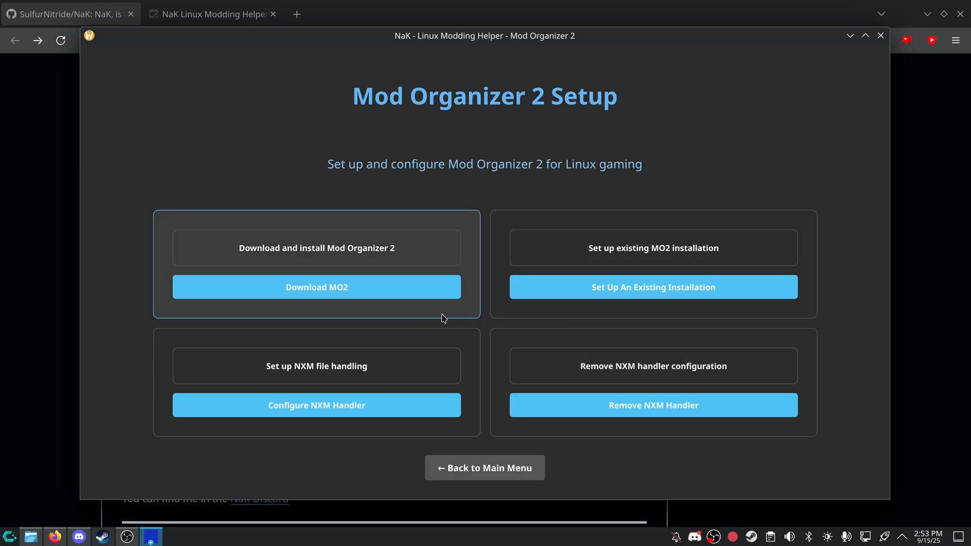
# Start the MO2 download install into a new 'MO2 Folder Testing' folder in Downloads.
pyautogui.click(317, 288)
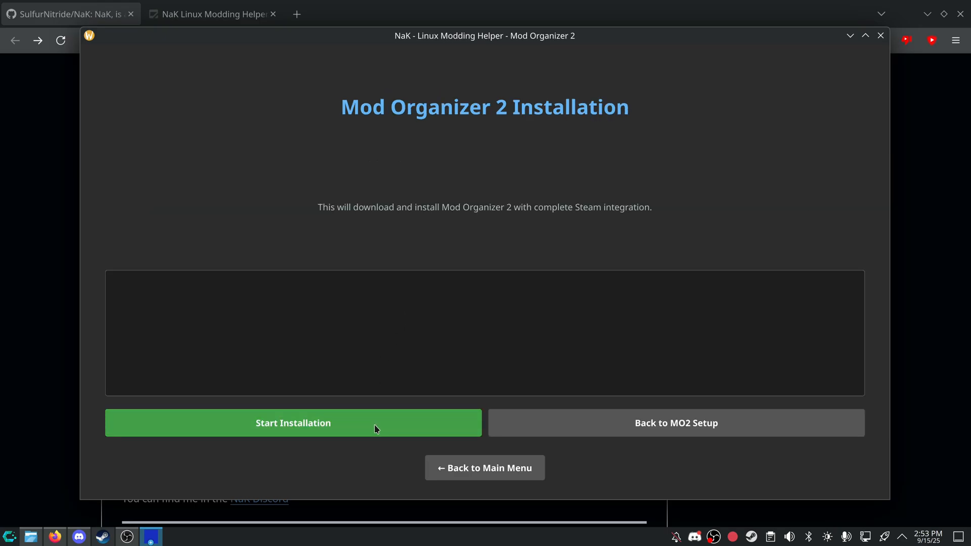
pyautogui.click(292, 422)
pyautogui.write('M')
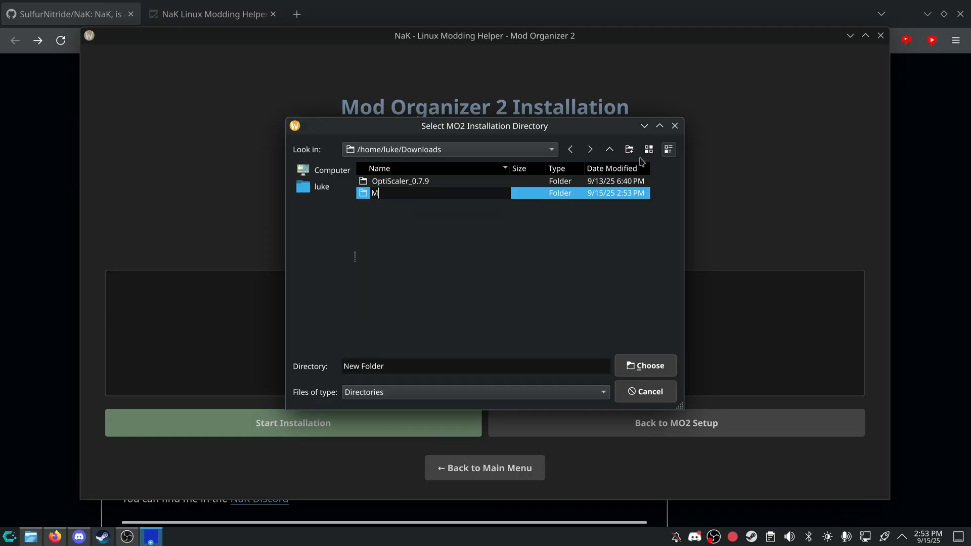
pyautogui.write('O2 Folder Testing')
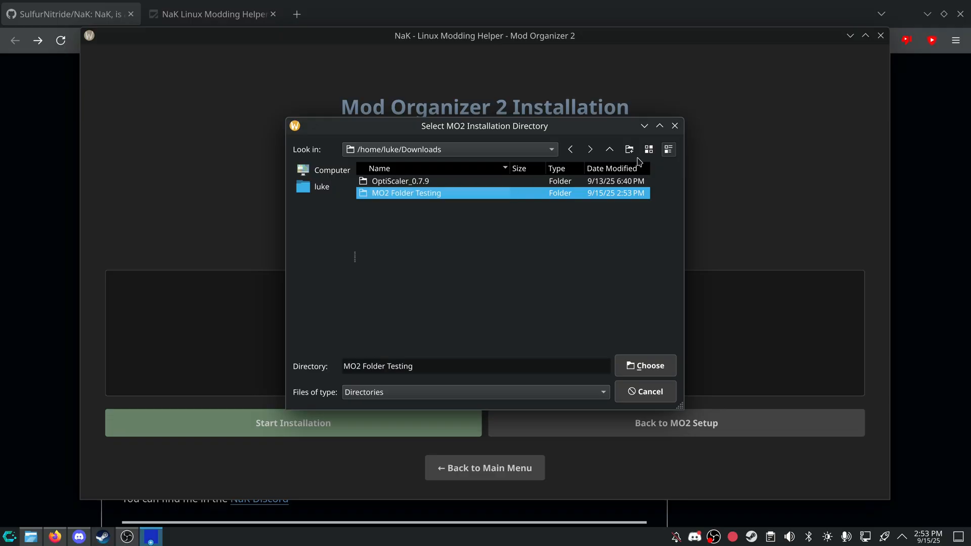
pyautogui.click(646, 366)
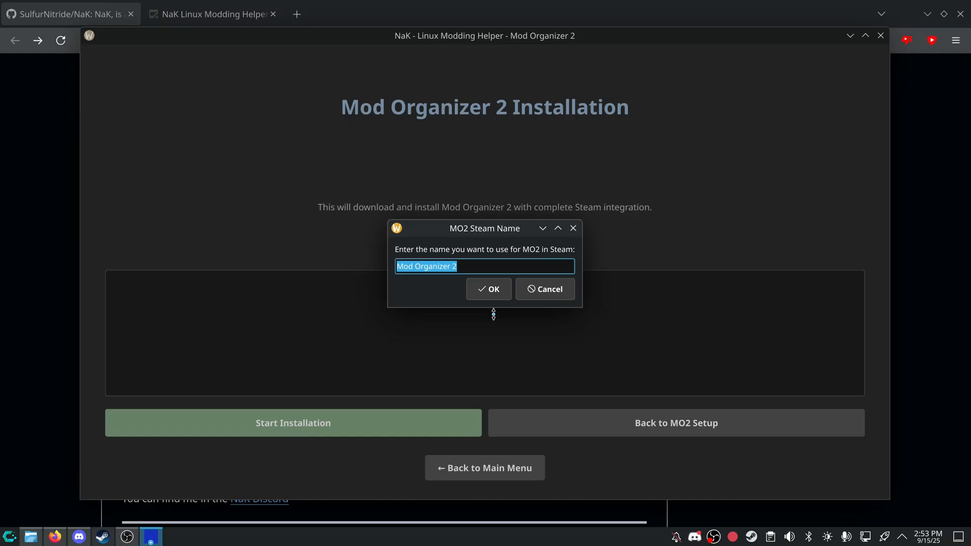
# Enter 'Testing Script' as the Steam name for the MO2 entry.
pyautogui.write('Testing Sc')
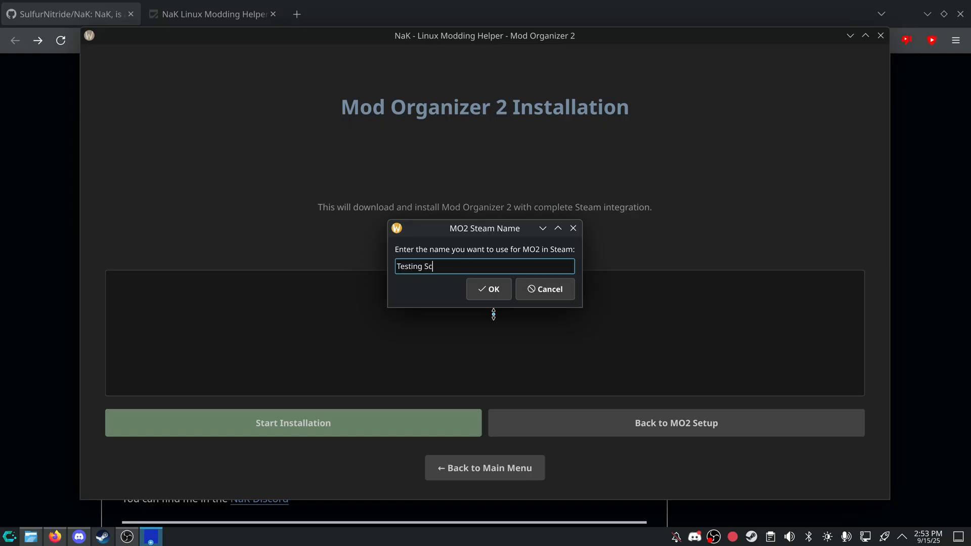
pyautogui.write('ript GUI')
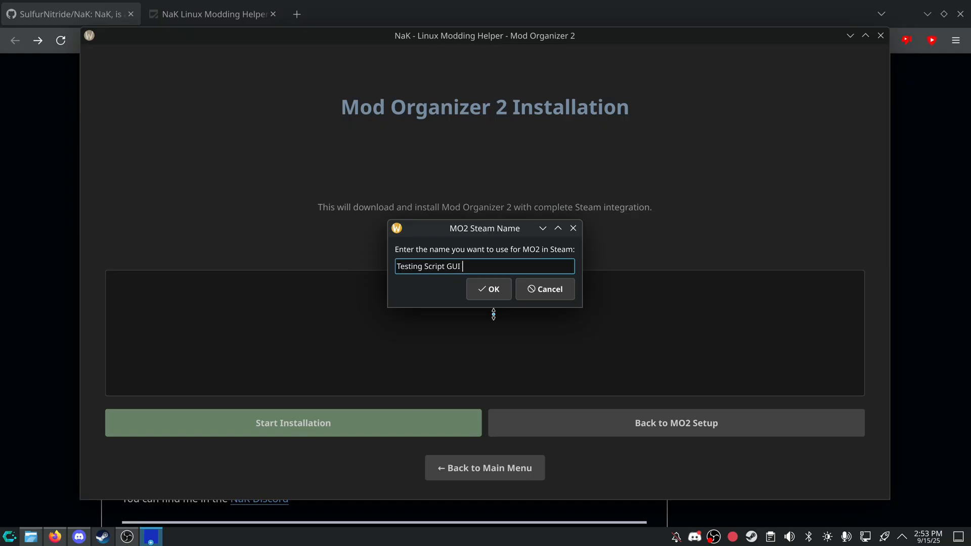
pyautogui.press('BackSpace')
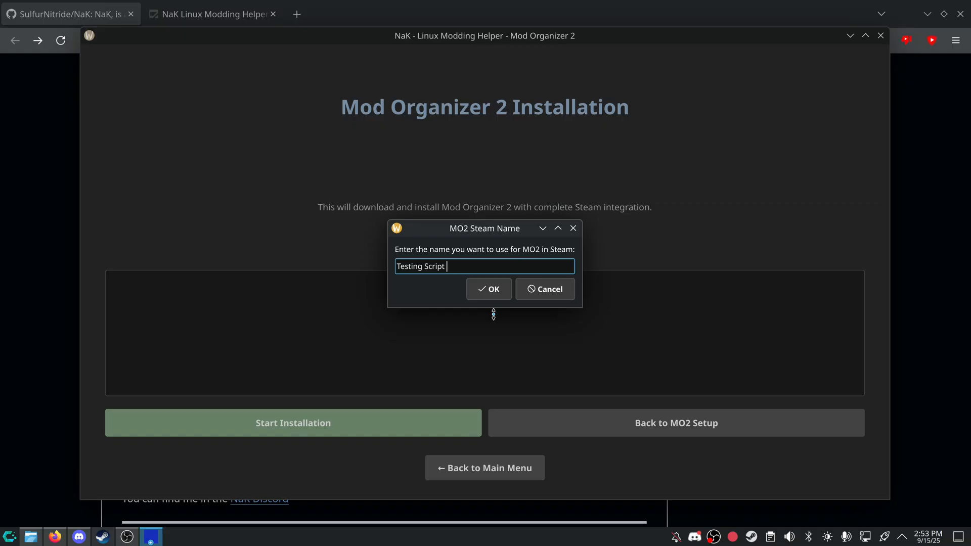
# Confirm the Steam name so MO2 downloads, extracts and is added to Steam.
pyautogui.click(488, 289)
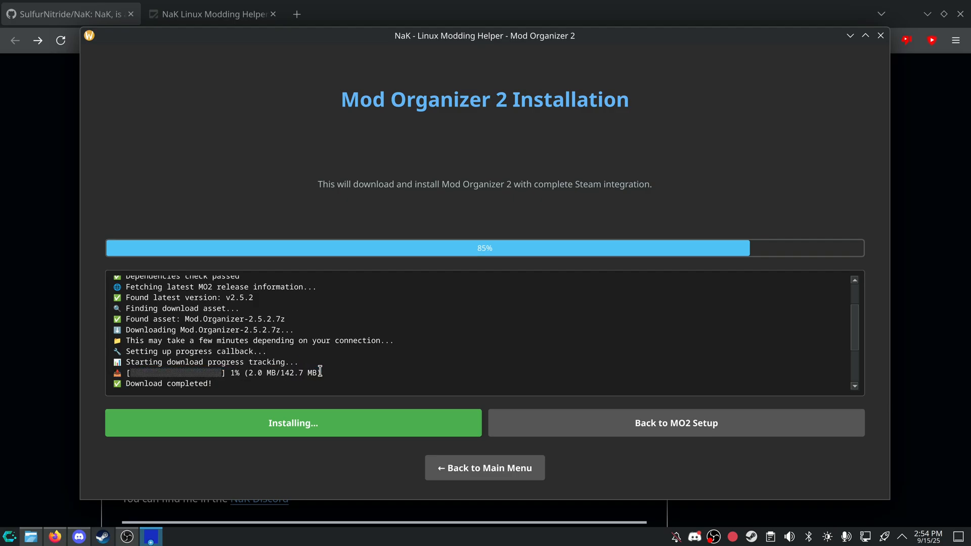
pyautogui.moveTo(564, 249)
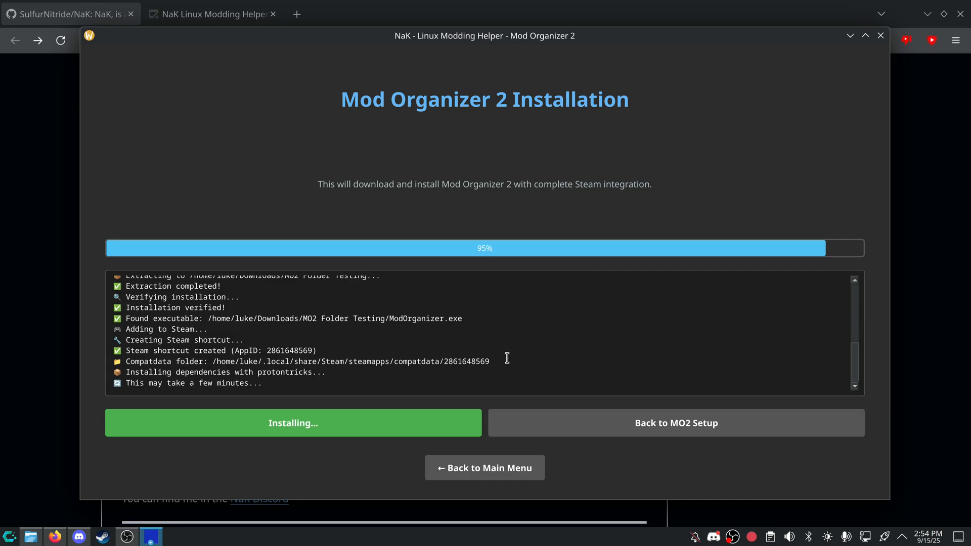
pyautogui.moveTo(321, 391)
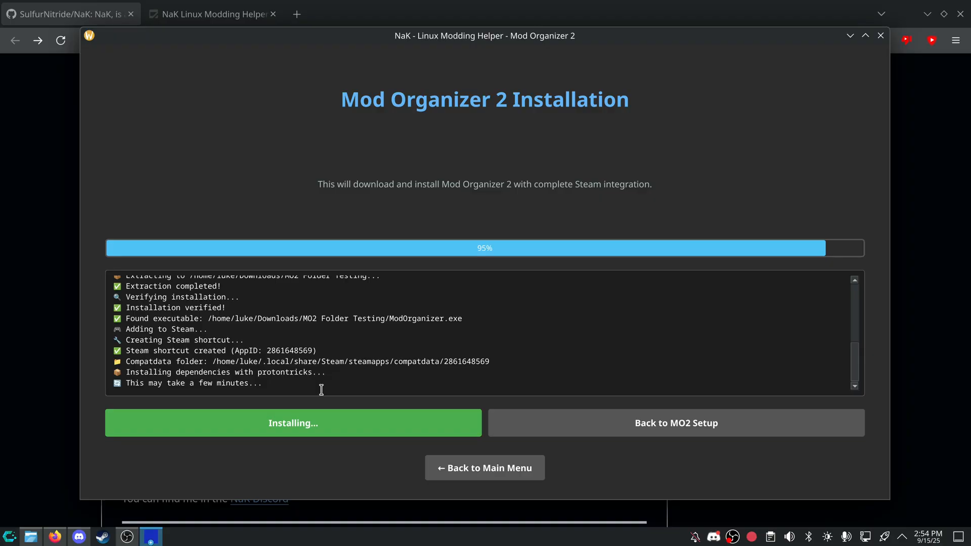
pyautogui.moveTo(328, 374)
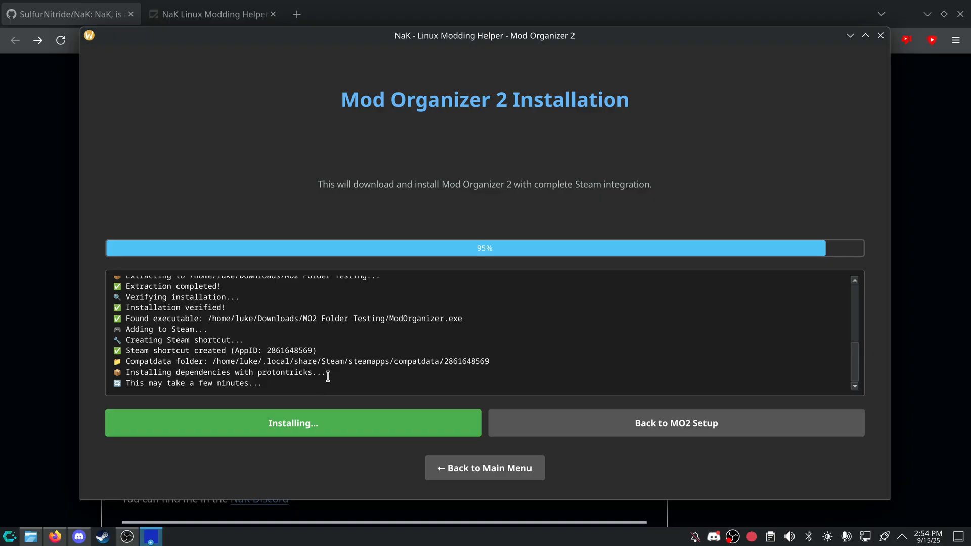
pyautogui.moveTo(321, 400)
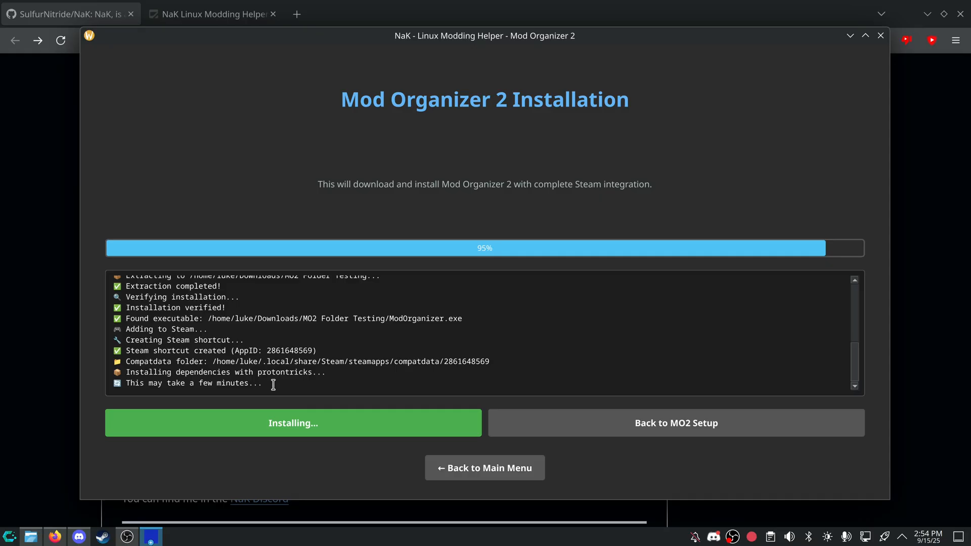
pyautogui.moveTo(332, 386)
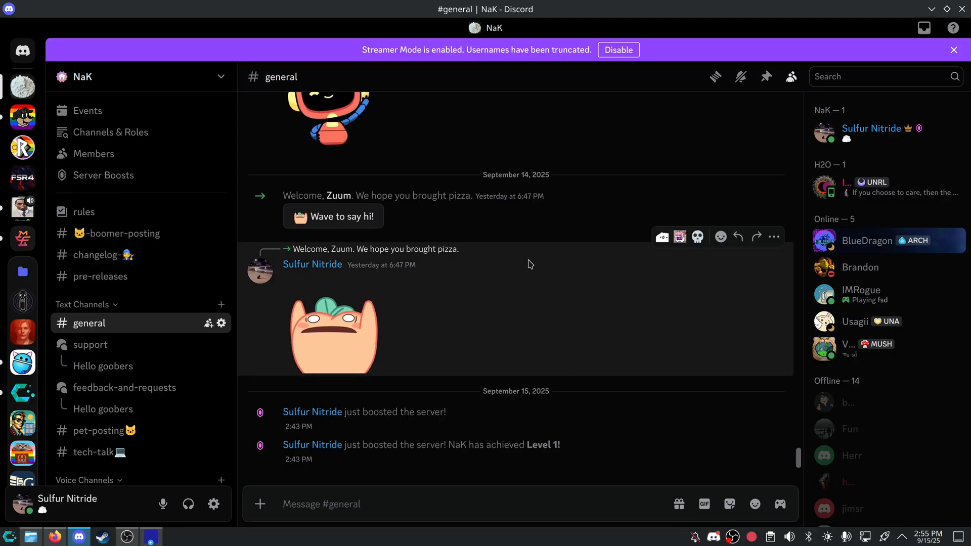
pyautogui.click(952, 50)
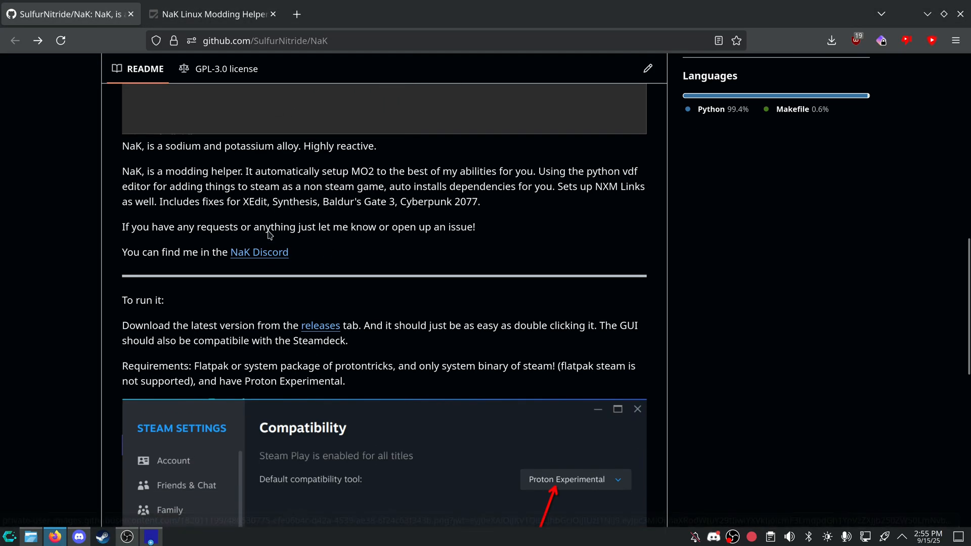
pyautogui.moveTo(253, 253)
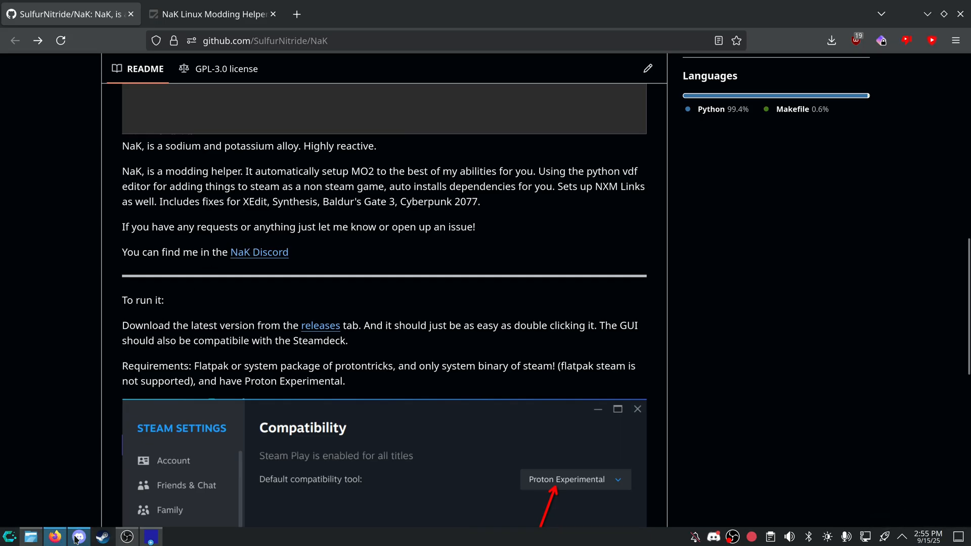
pyautogui.click(78, 537)
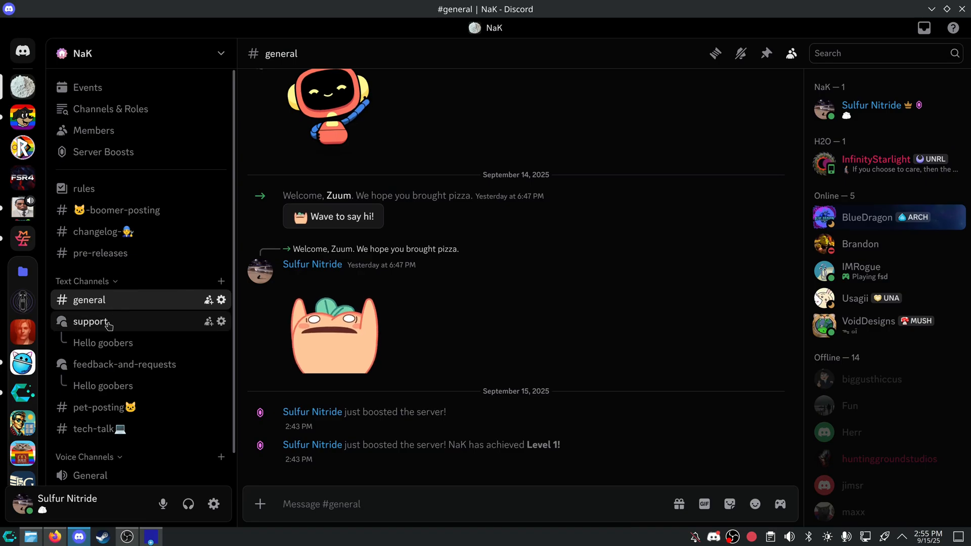
pyautogui.click(100, 253)
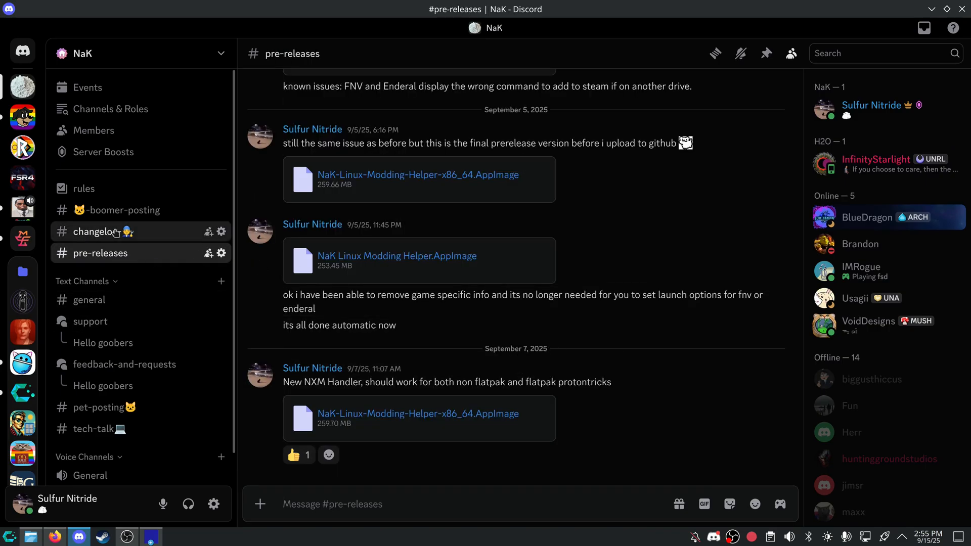
pyautogui.click(95, 232)
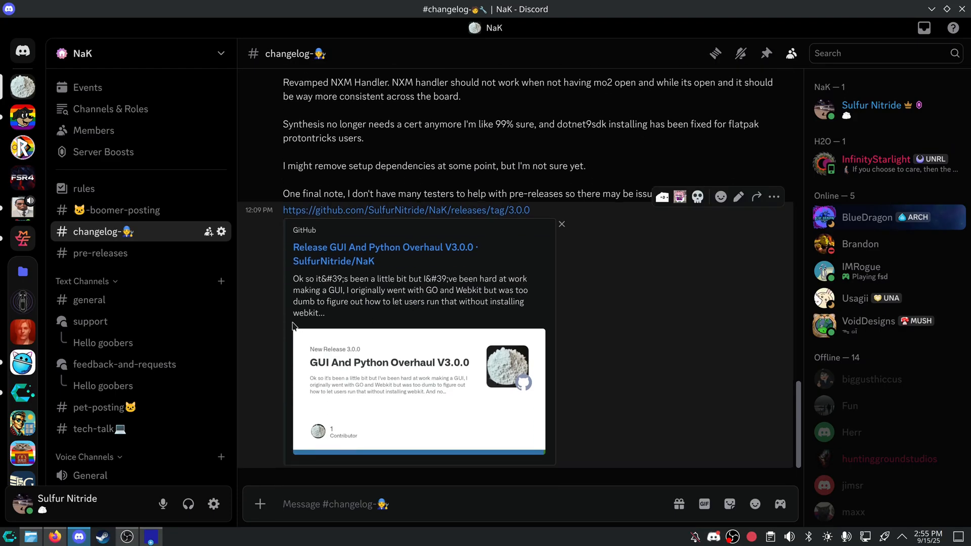
pyautogui.click(89, 299)
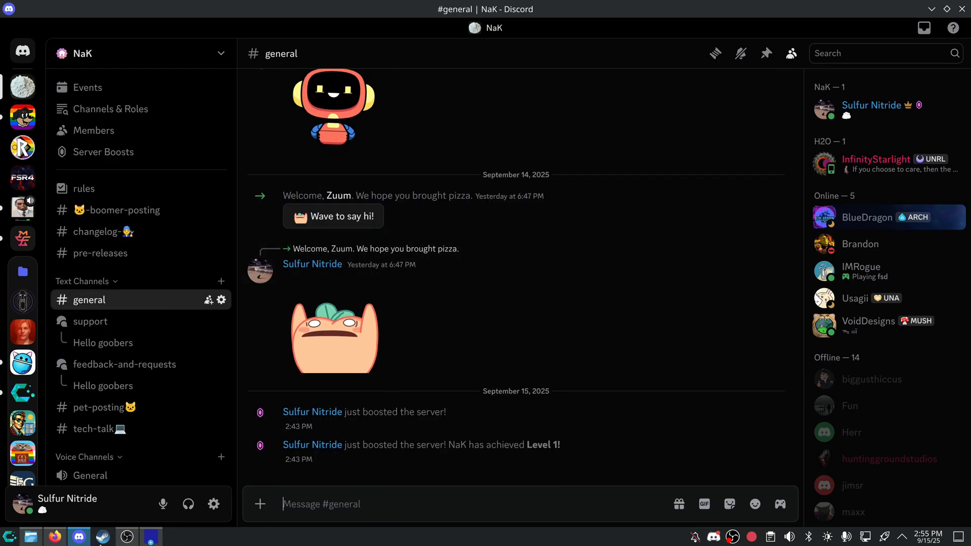
pyautogui.click(50, 533)
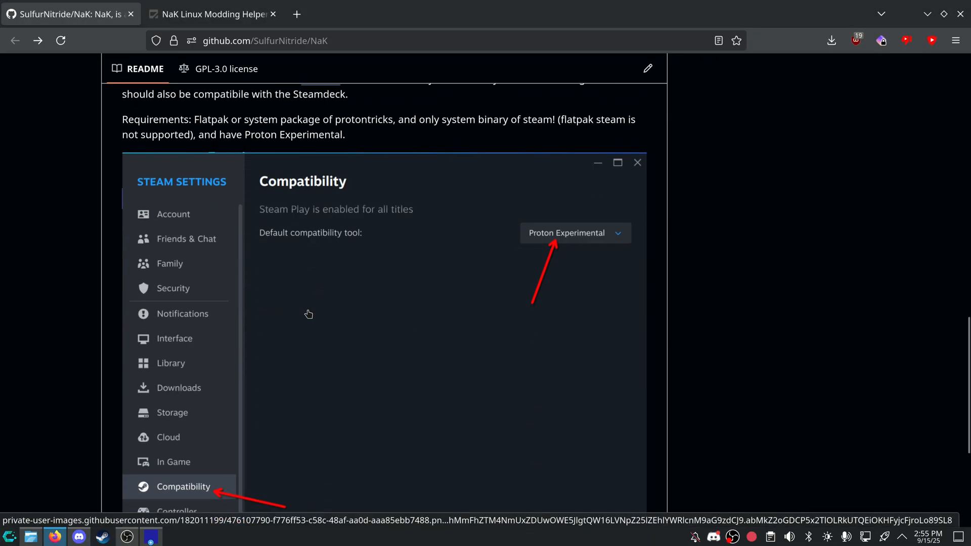
pyautogui.click(80, 534)
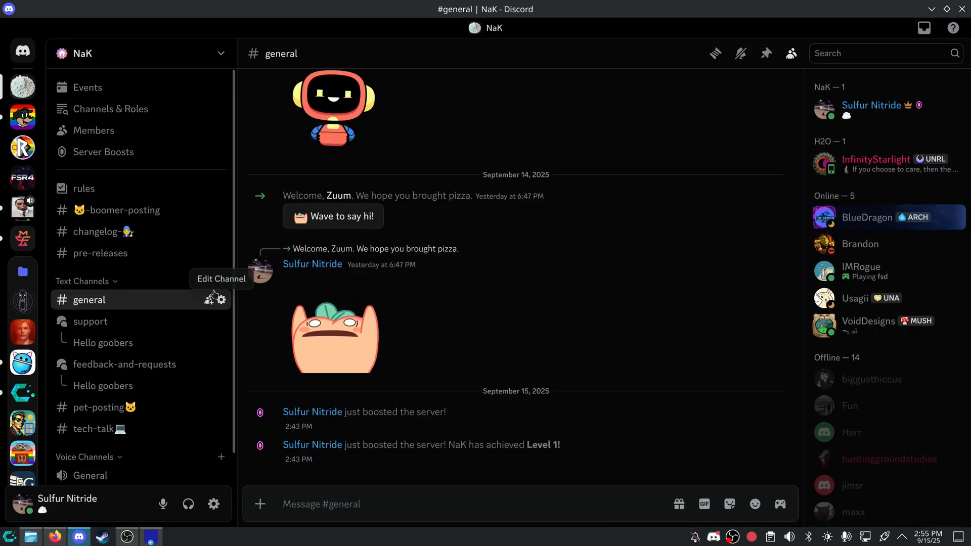
pyautogui.moveTo(167, 258)
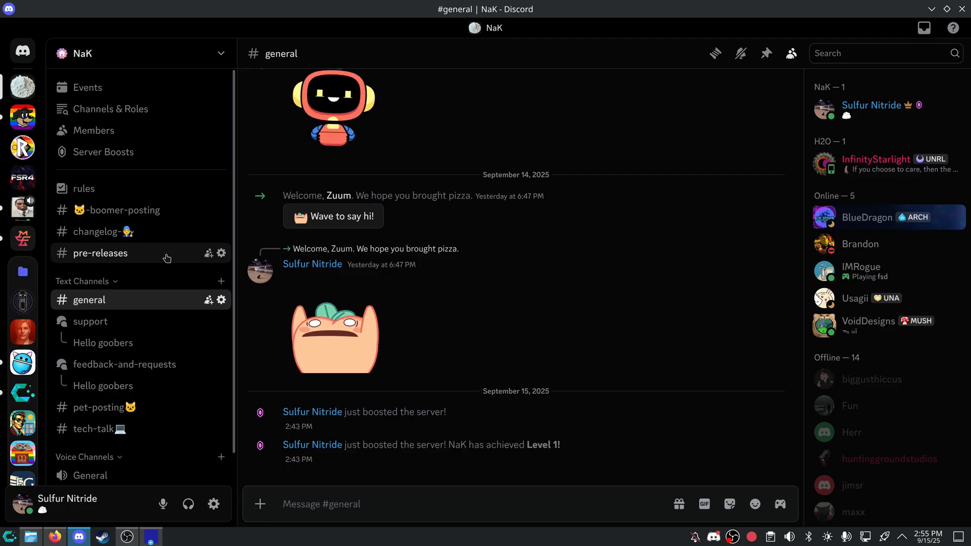
pyautogui.moveTo(89, 462)
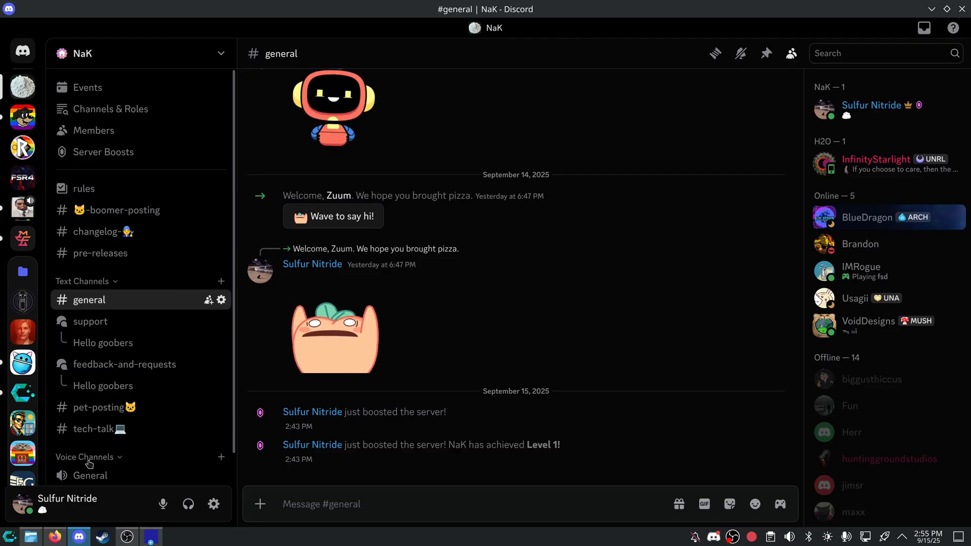
pyautogui.click(78, 538)
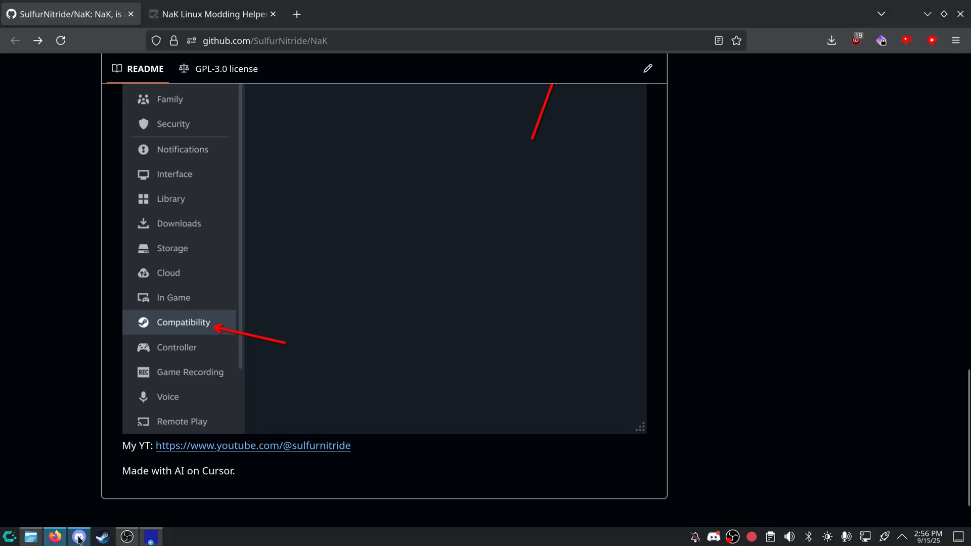
pyautogui.click(78, 540)
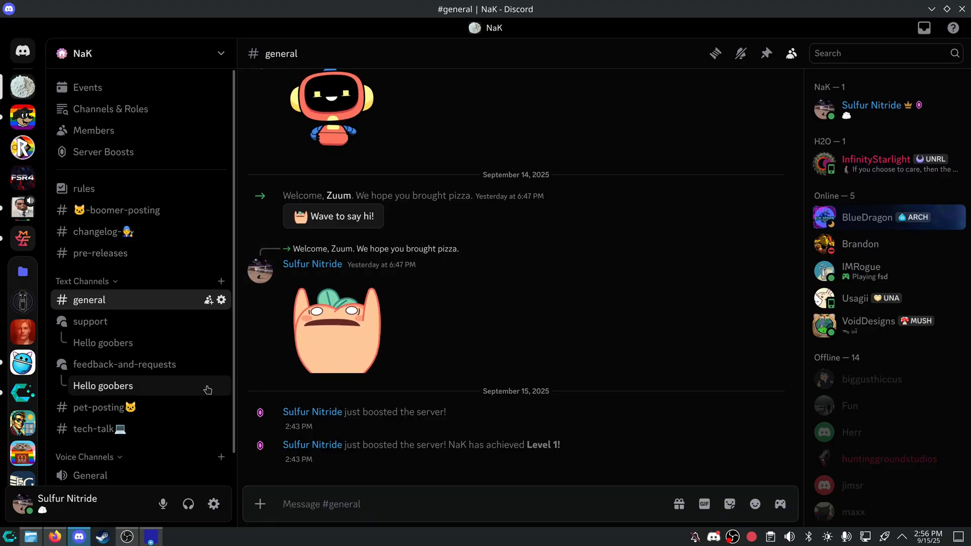
pyautogui.click(150, 536)
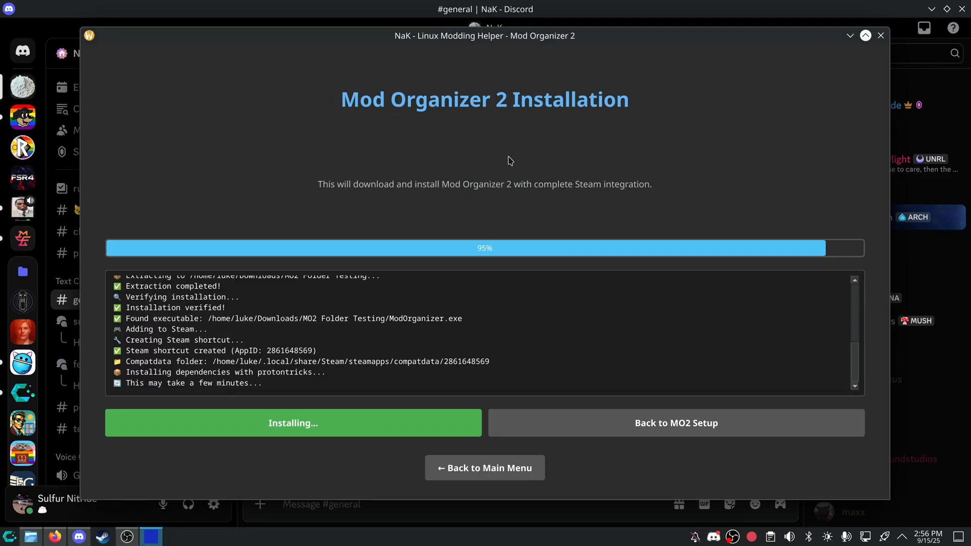
pyautogui.moveTo(319, 330)
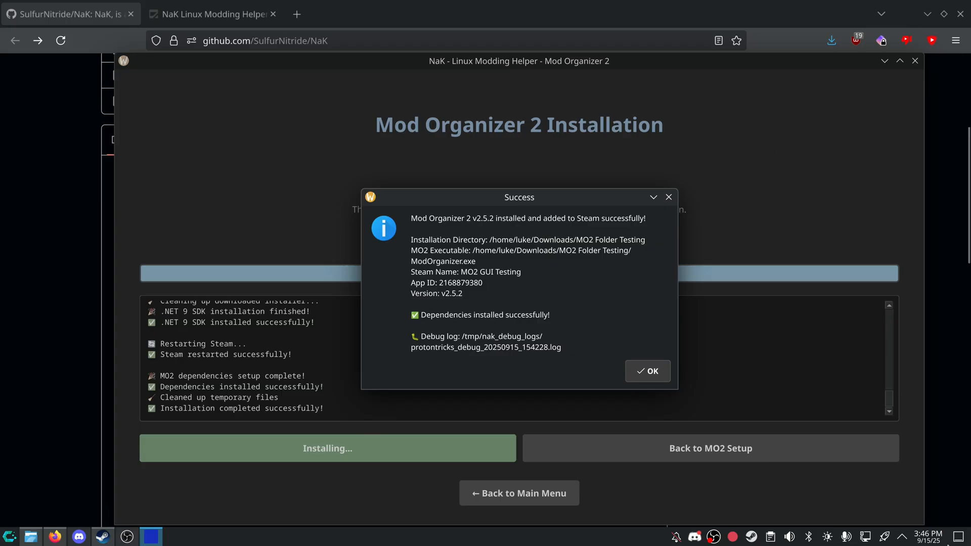
pyautogui.moveTo(530, 309)
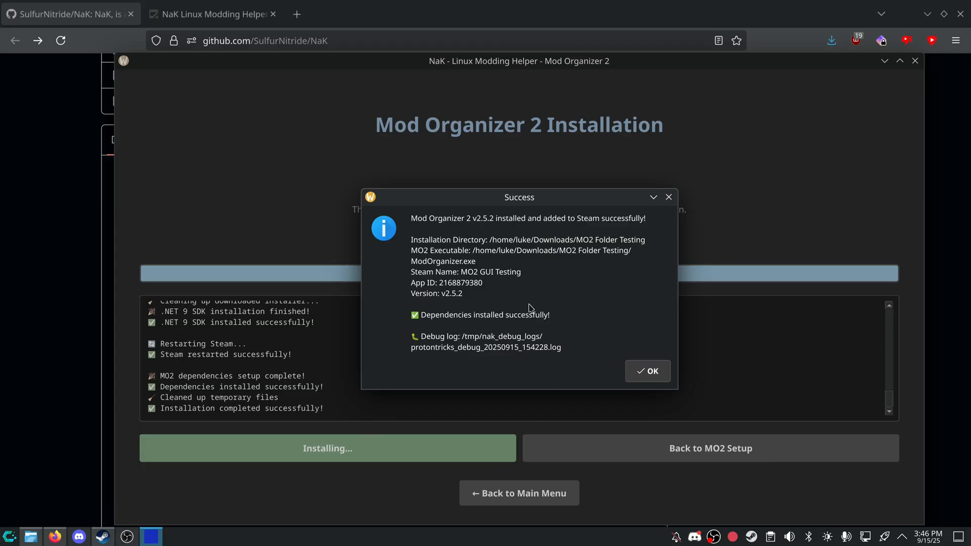
pyautogui.moveTo(459, 310)
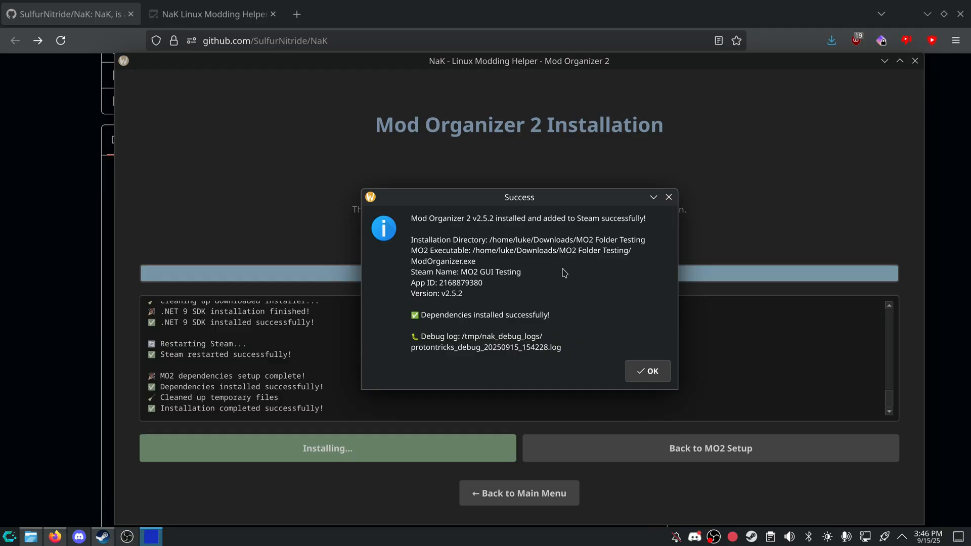
pyautogui.moveTo(344, 423)
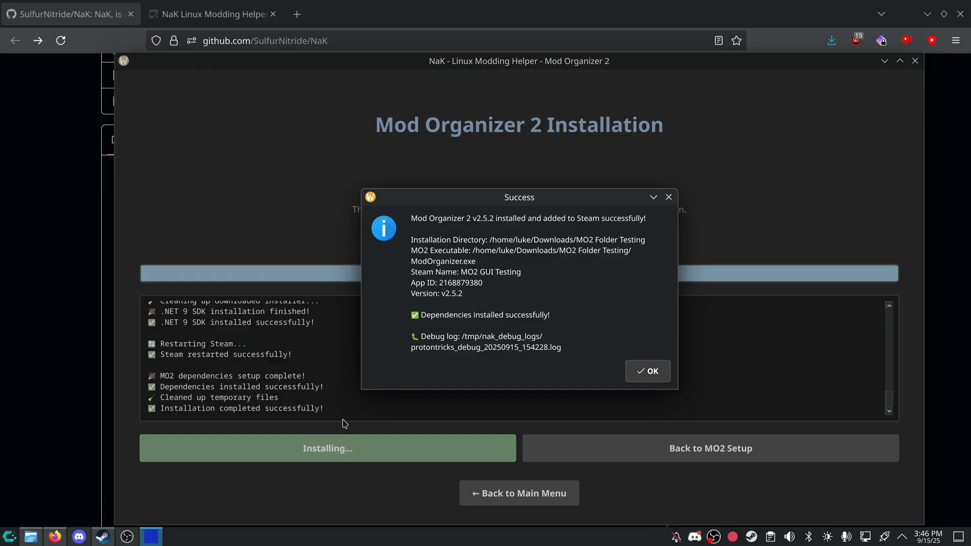
pyautogui.moveTo(244, 337)
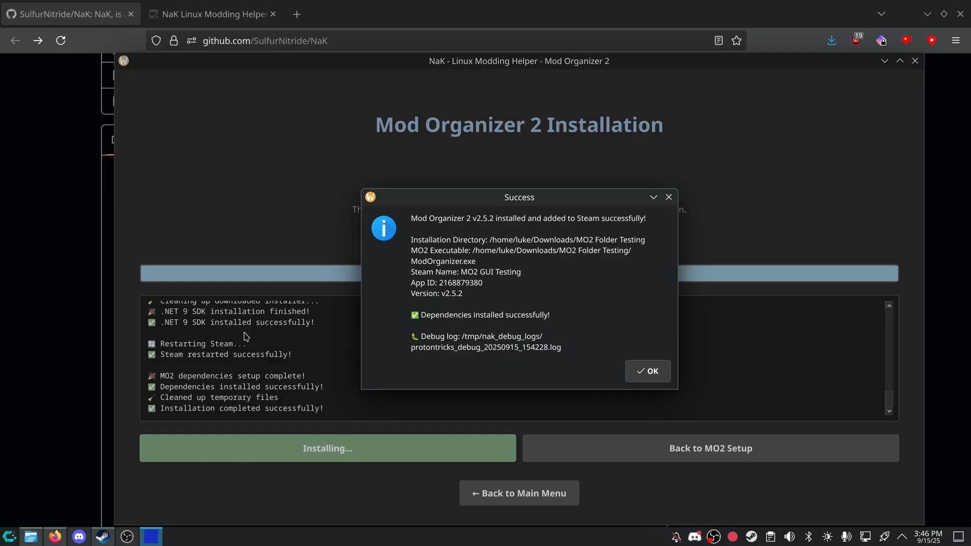
pyautogui.moveTo(368, 324)
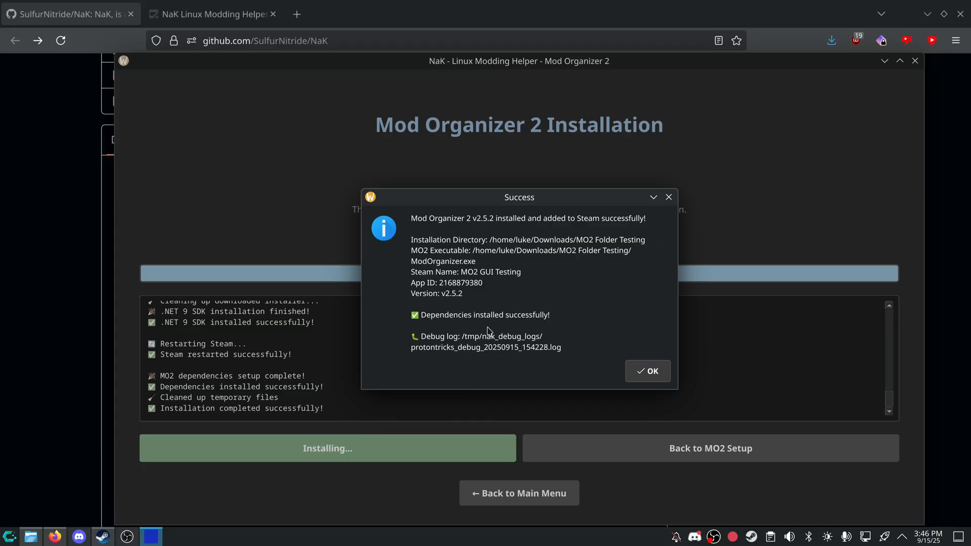
# Dismiss the Success dialog confirming MO2 v2.5.2 was installed and added to Steam.
pyautogui.click(647, 371)
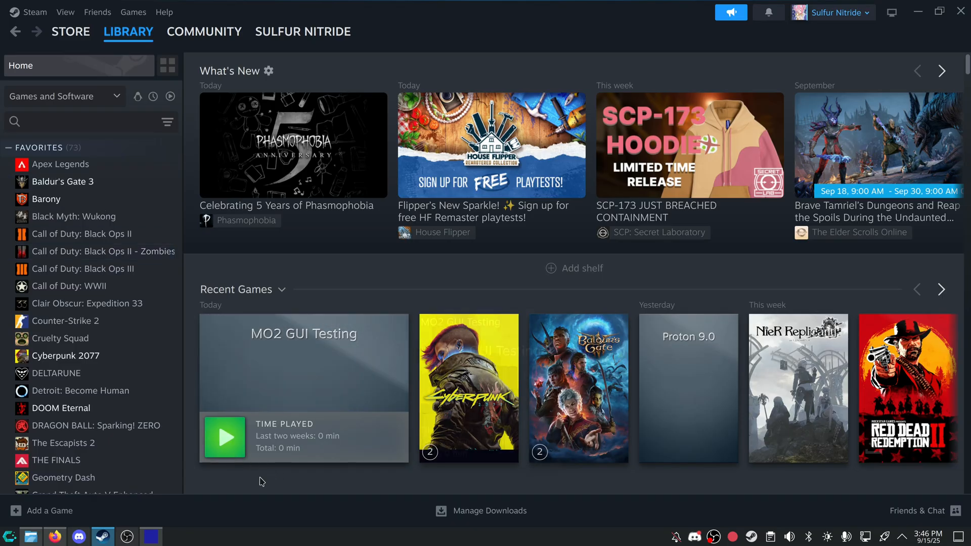
# Launch MO2 GUI Testing from Steam and create an instance for the Steam edition of New Vegas.
pyautogui.click(225, 438)
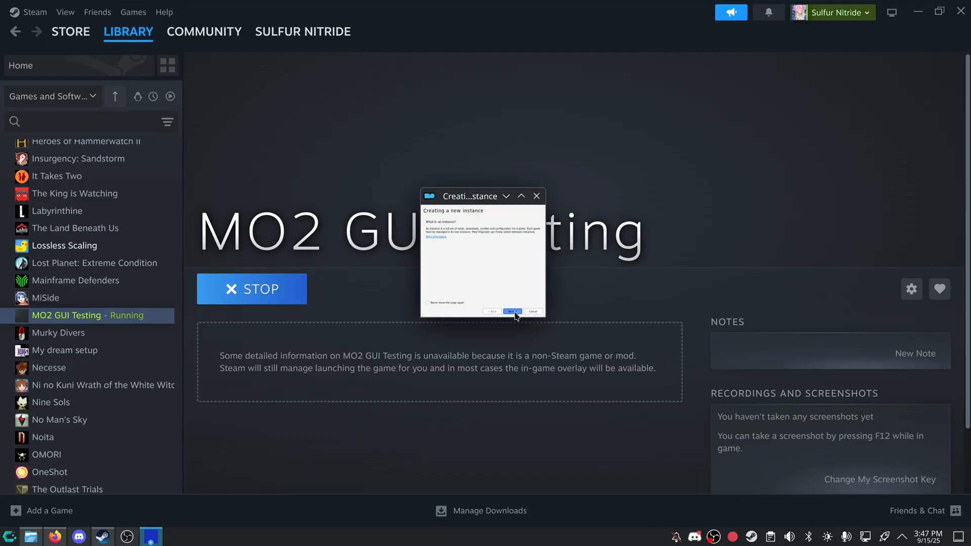
pyautogui.click(511, 312)
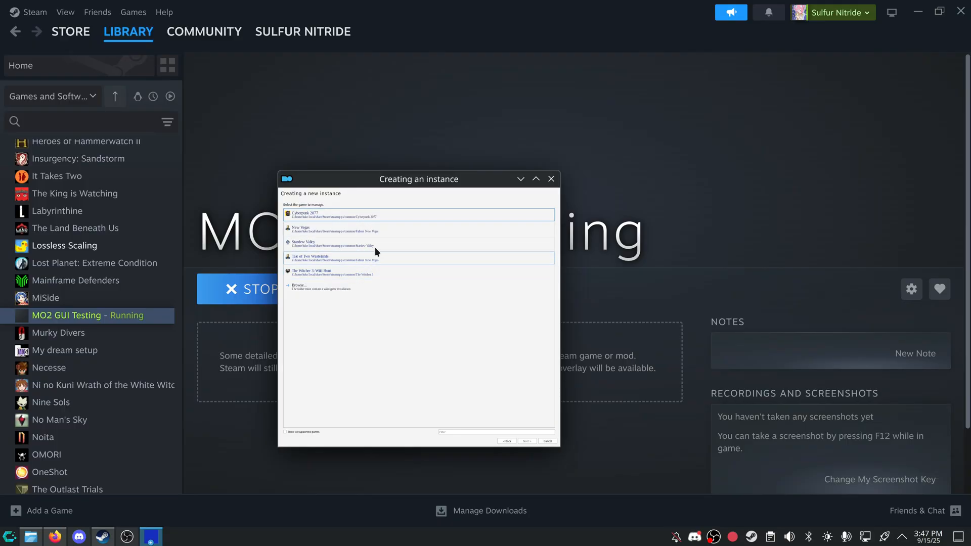
pyautogui.click(527, 440)
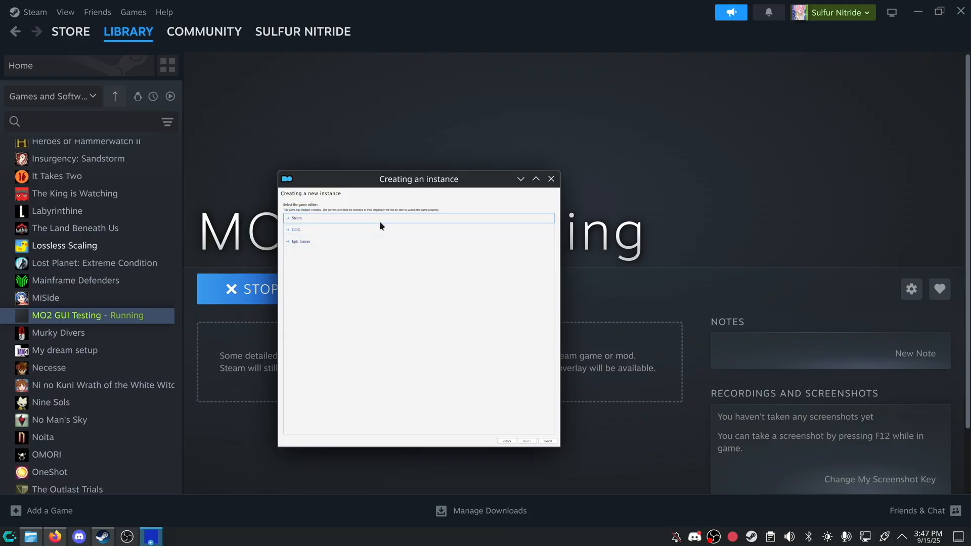
pyautogui.click(527, 441)
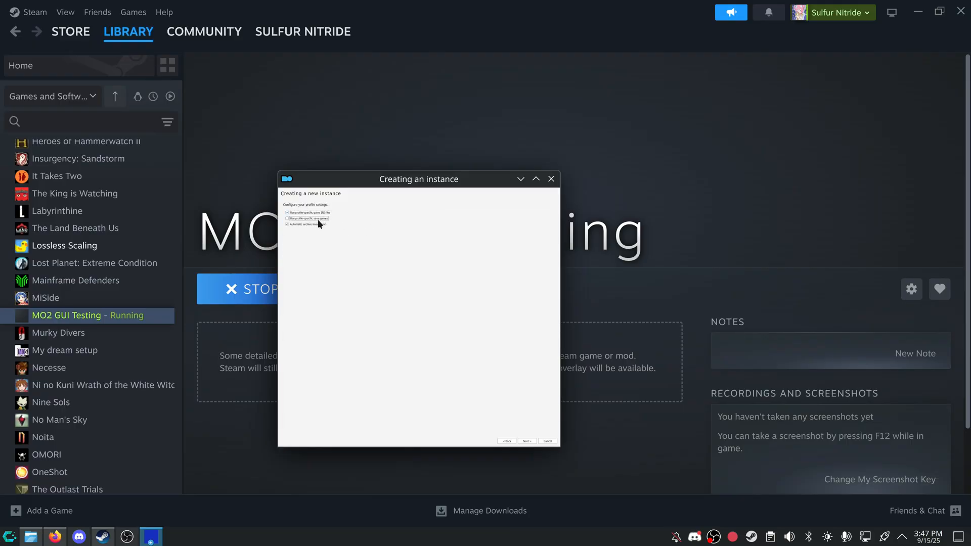
pyautogui.click(526, 441)
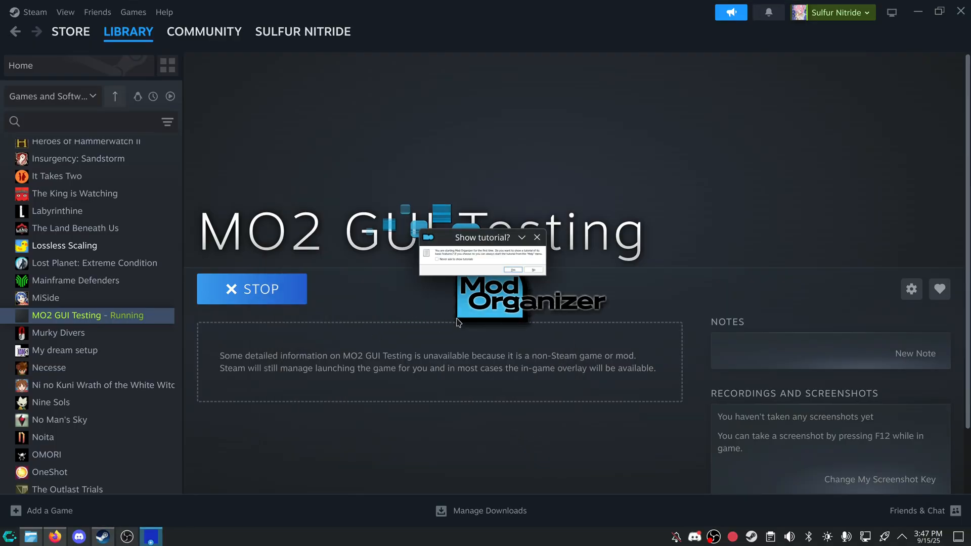
# Skip the tutorial, run Fallout New Vegas from MO2 and accept the video hardware notice.
pyautogui.click(512, 269)
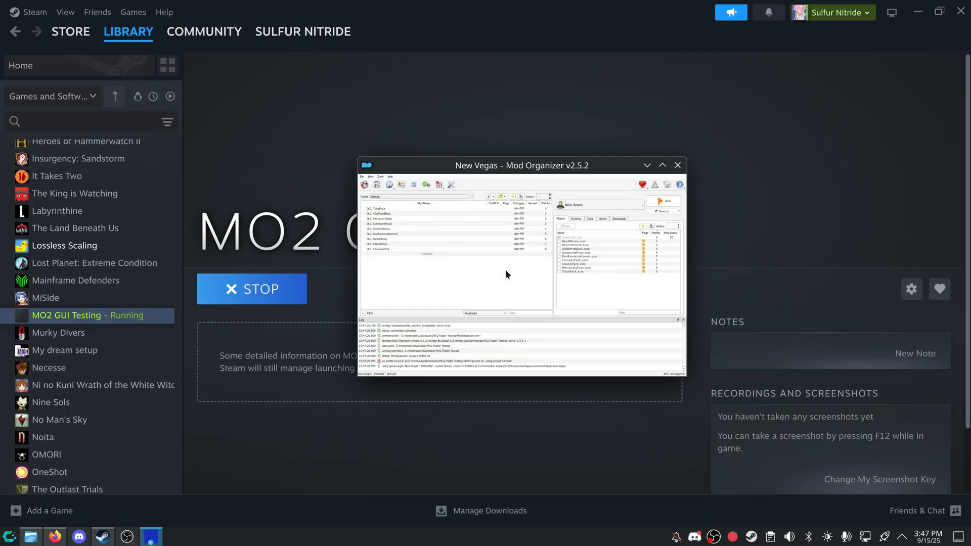
pyautogui.moveTo(480, 270)
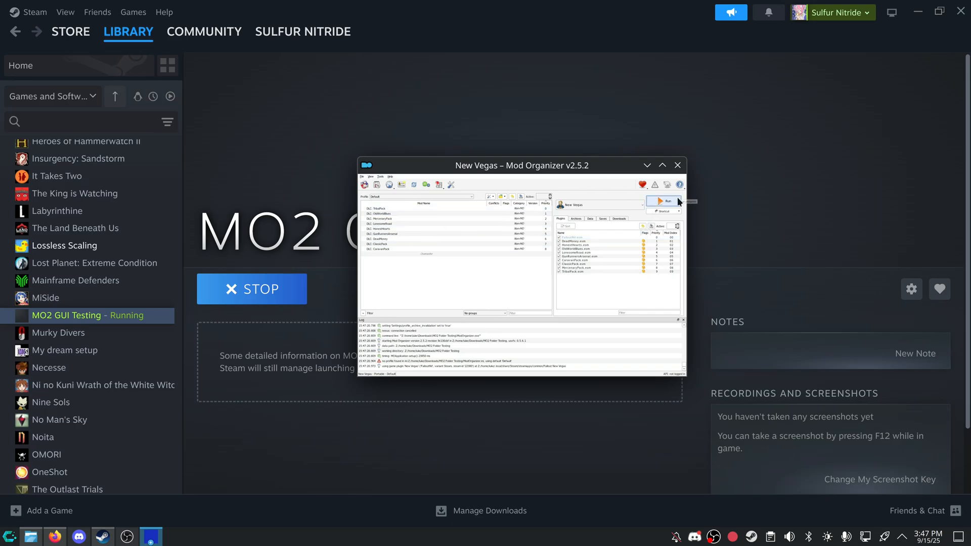
pyautogui.click(663, 201)
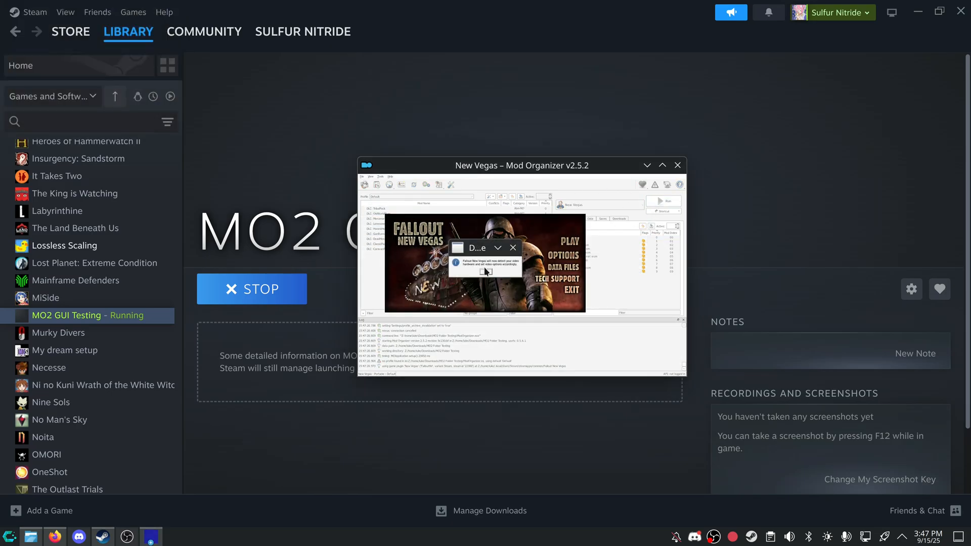
pyautogui.click(512, 248)
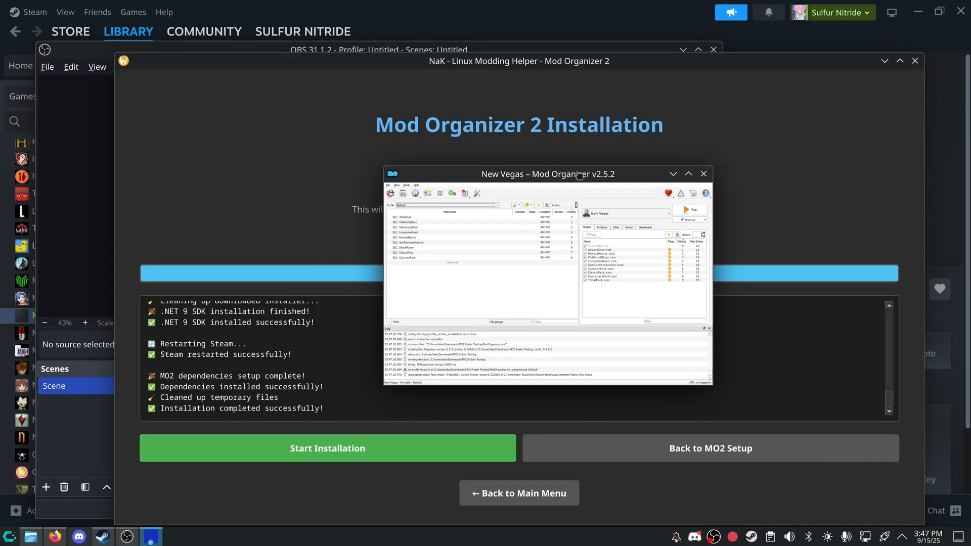
# Browse MO2's Settings through the General, Theme, Paths and Nexus pages.
pyautogui.moveTo(547, 174); pyautogui.dragTo(495, 167)
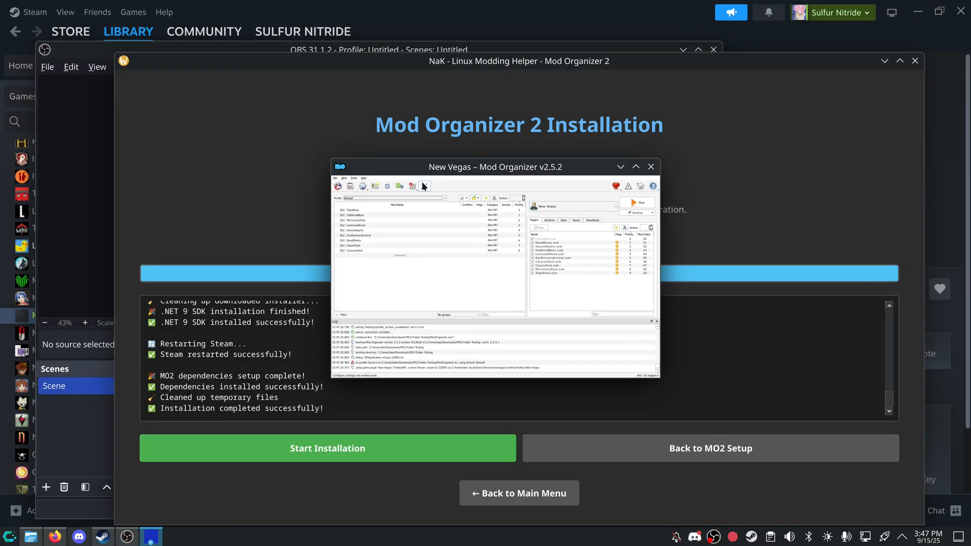
pyautogui.click(424, 187)
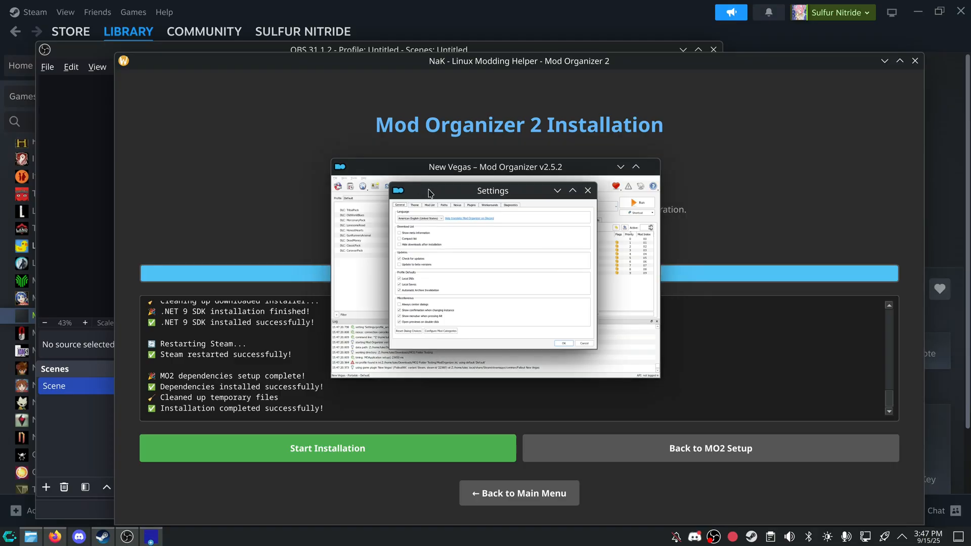
pyautogui.click(423, 218)
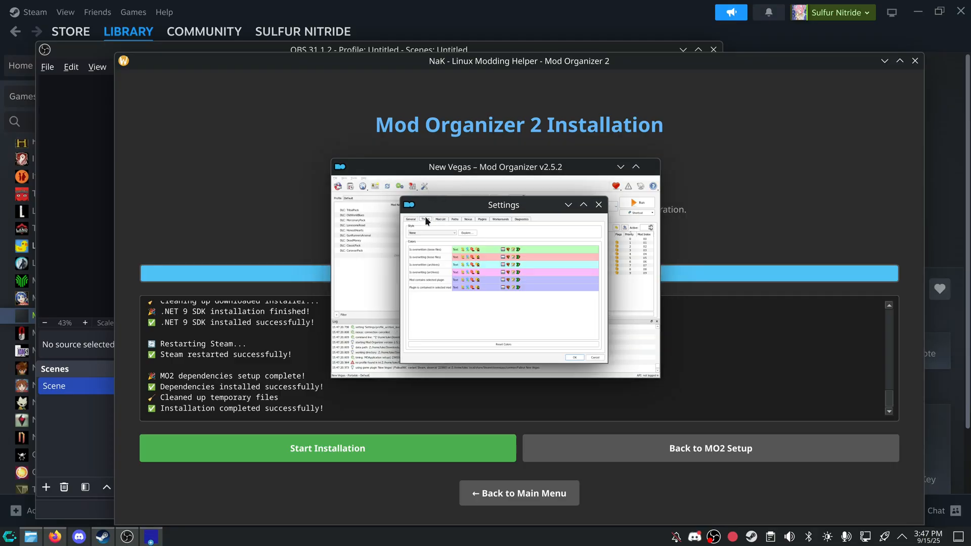
pyautogui.click(455, 219)
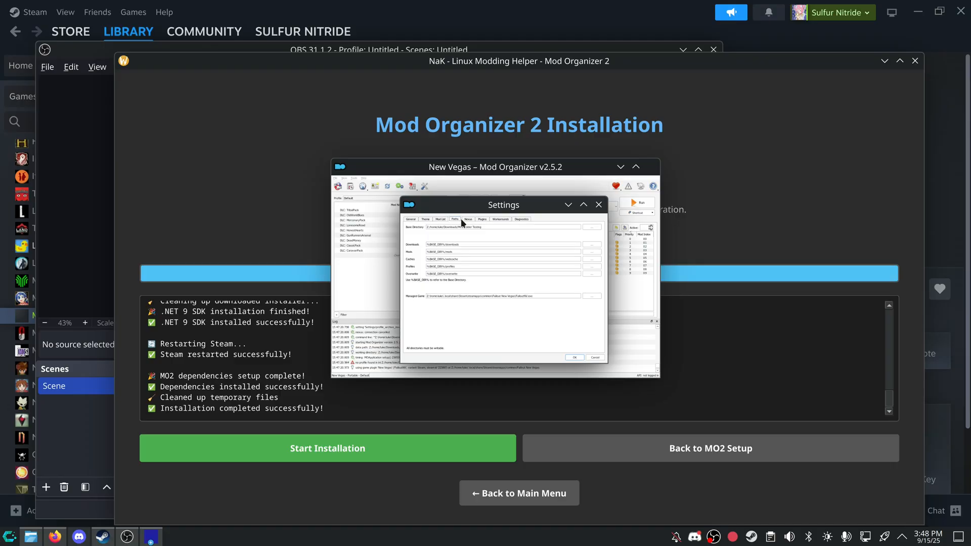
pyautogui.click(467, 218)
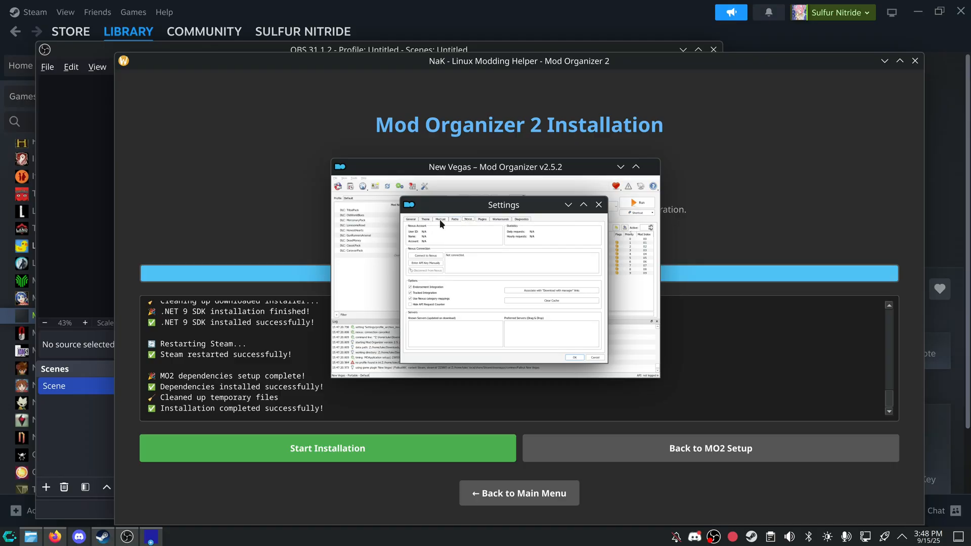
pyautogui.click(411, 218)
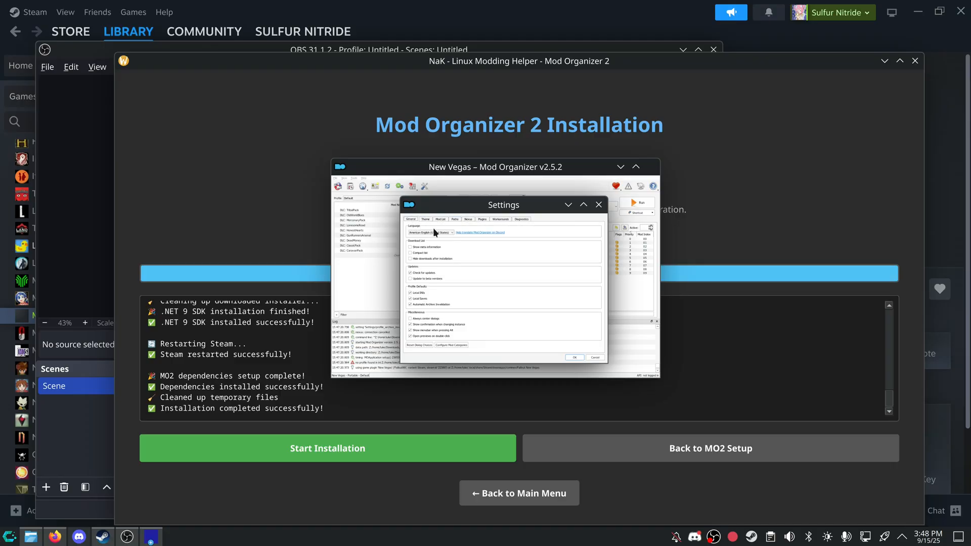
pyautogui.click(467, 219)
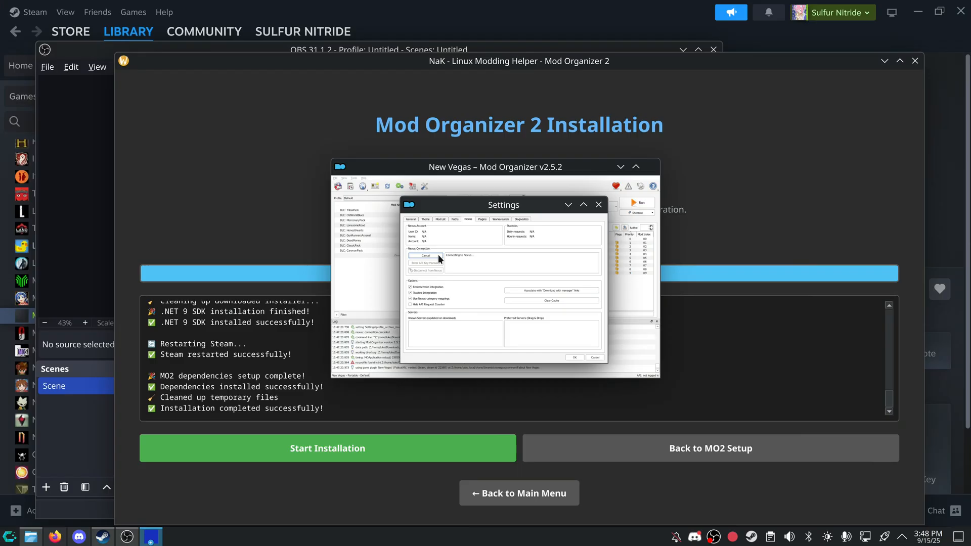
# Cancel the pending Connect to Nexus attempt and close Mod Organizer 2.
pyautogui.click(425, 255)
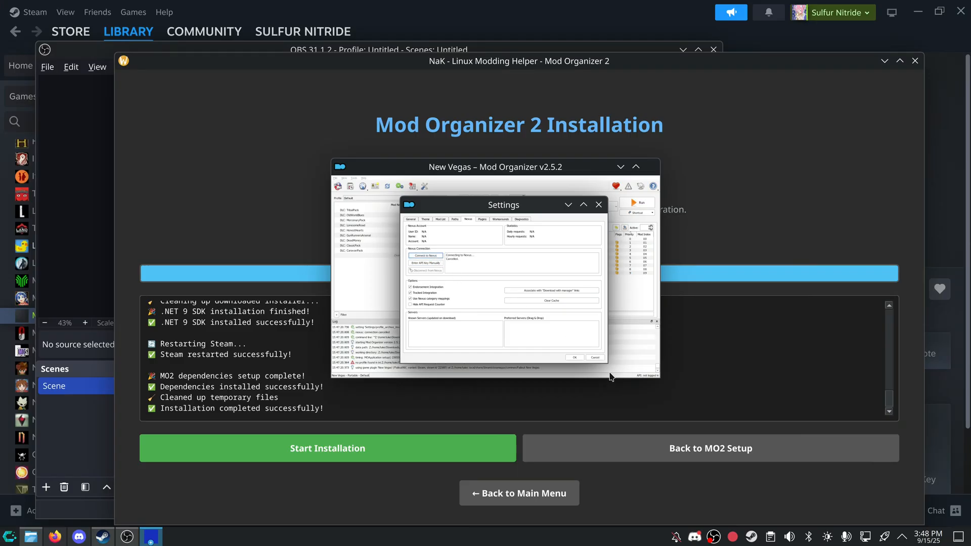
pyautogui.click(574, 358)
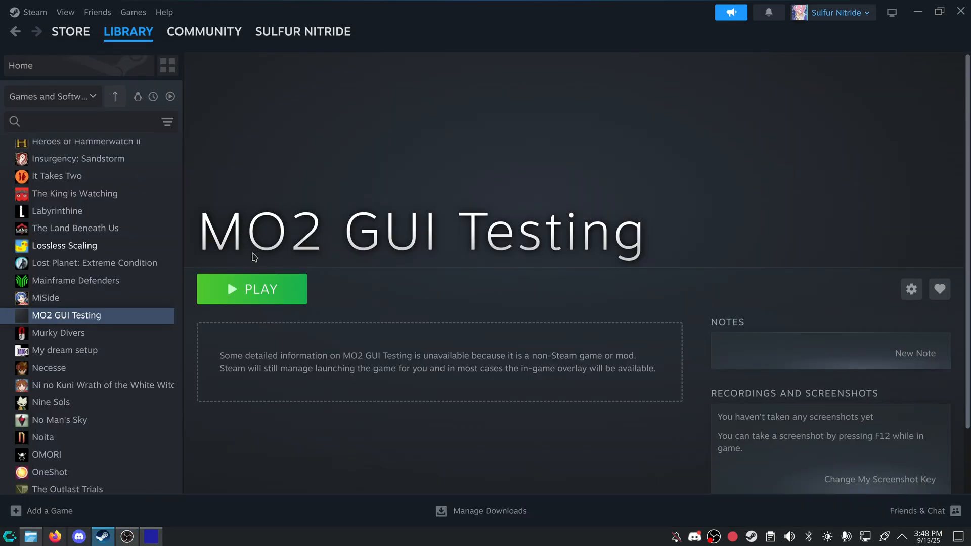
# Relaunch MO2 GUI Testing from Steam, start Connect to Nexus, then return to the NaK window.
pyautogui.click(251, 289)
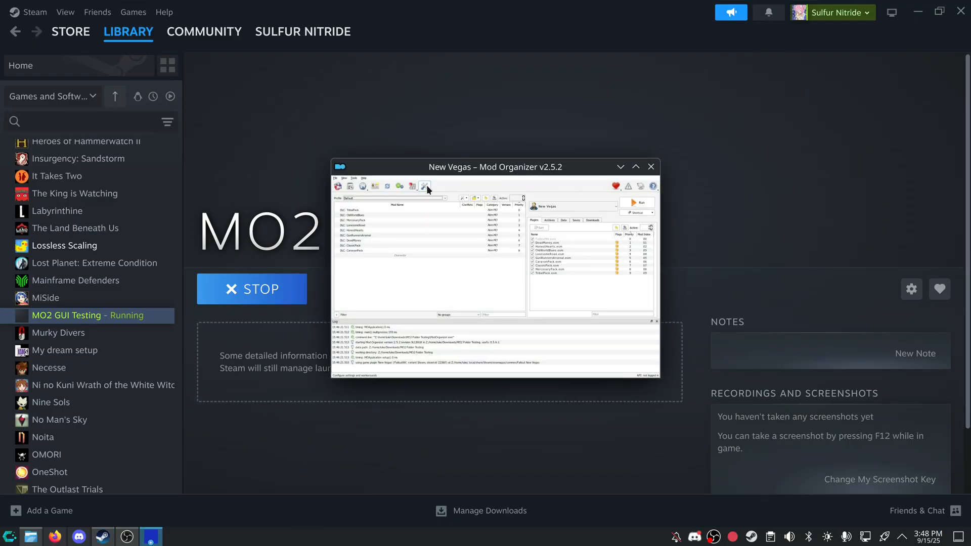
pyautogui.click(423, 186)
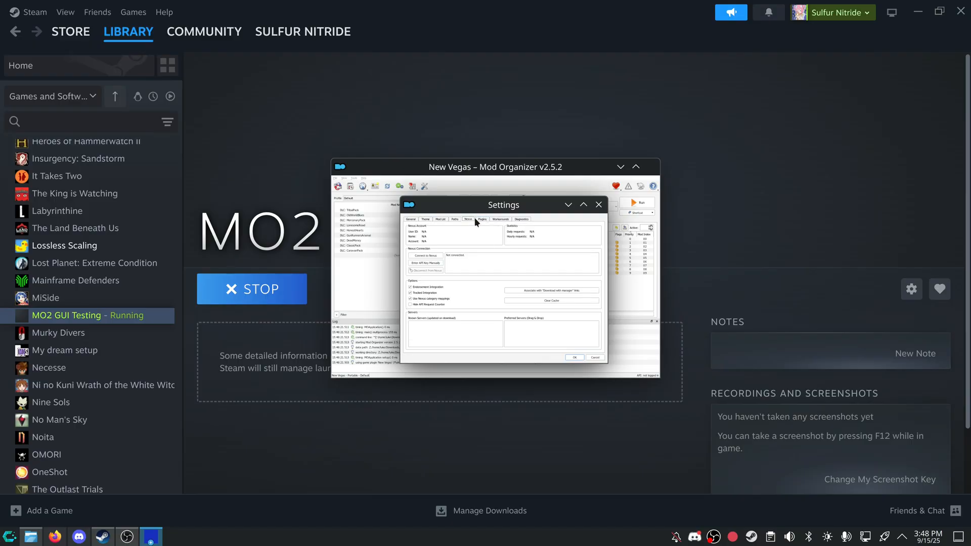
pyautogui.click(424, 255)
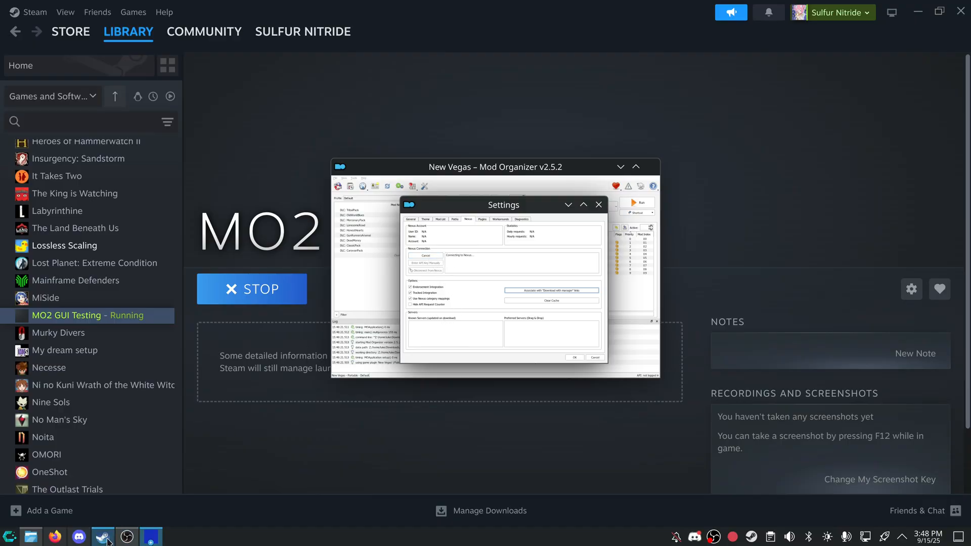
pyautogui.click(125, 536)
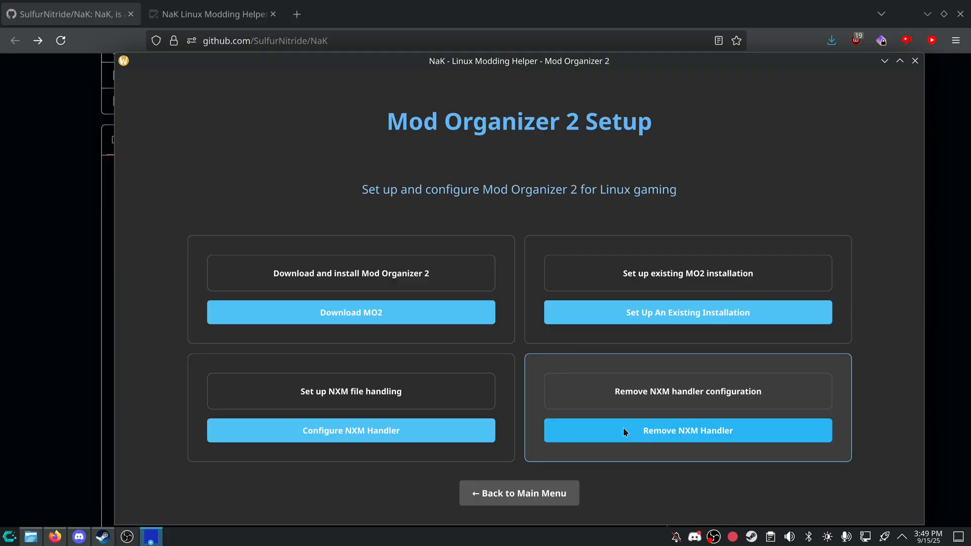
# Point the NXM handler at MO2 Folder Testing in Downloads, where nxmhandler.exe is found.
pyautogui.click(351, 431)
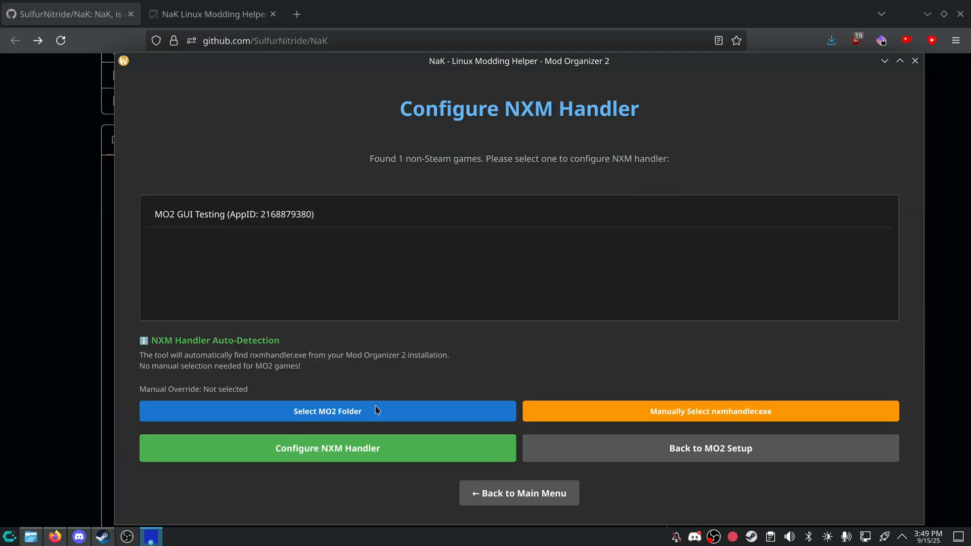
pyautogui.click(328, 411)
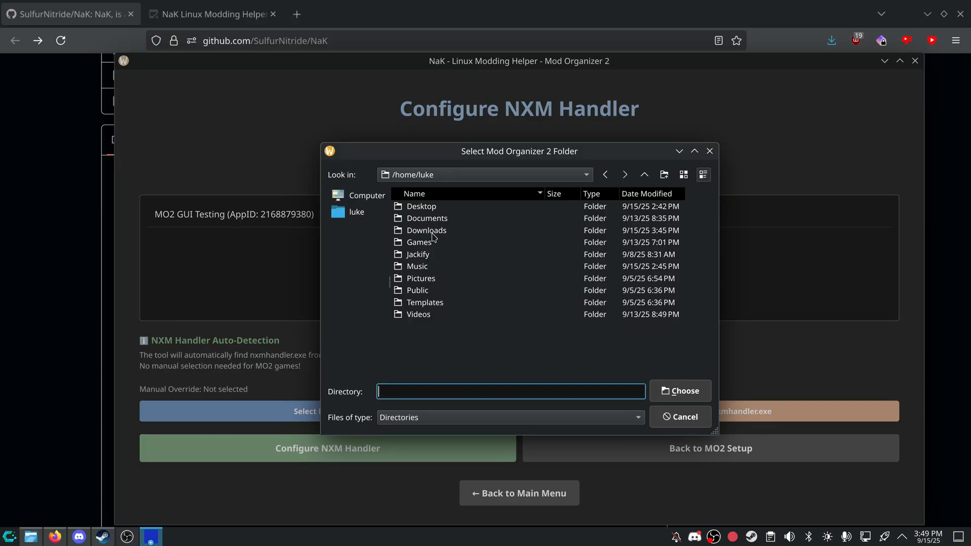
pyautogui.doubleClick(426, 230)
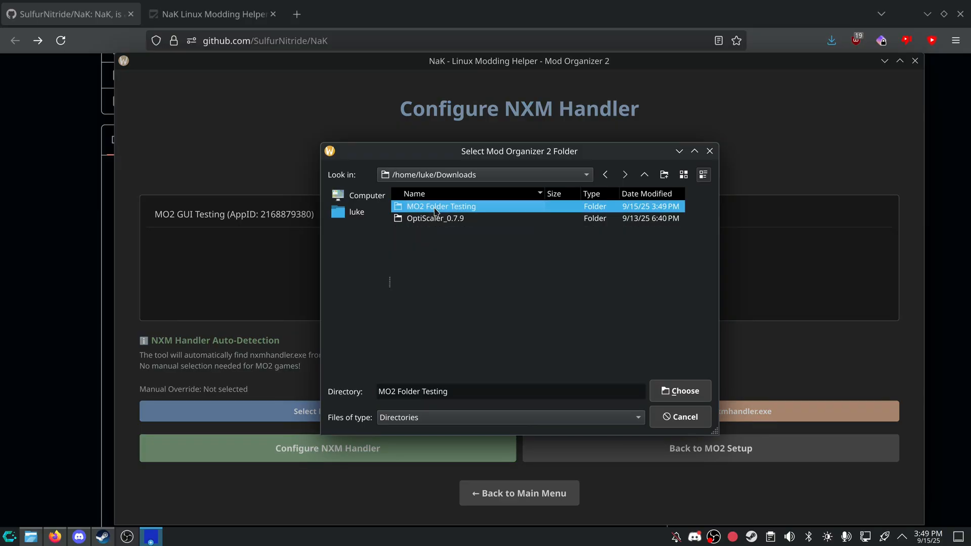
pyautogui.click(679, 391)
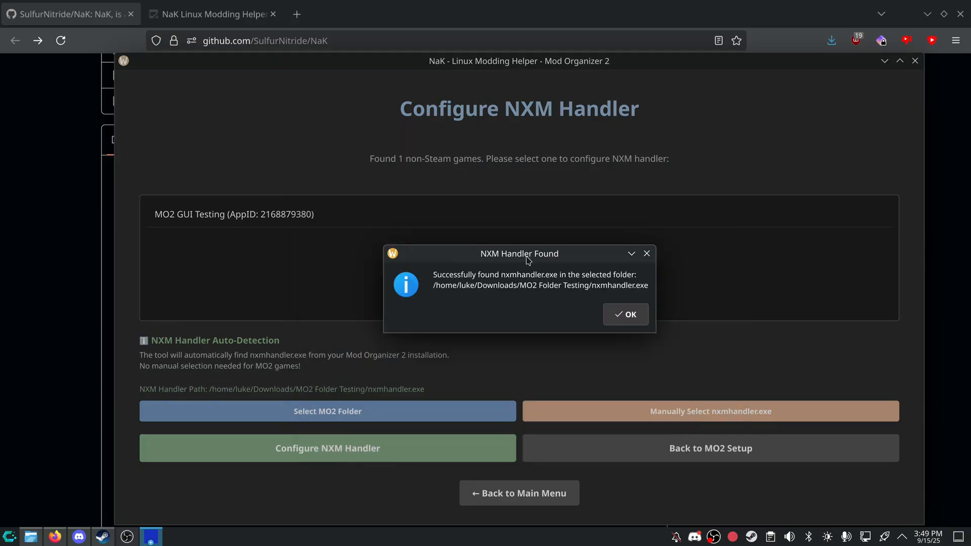
pyautogui.click(625, 315)
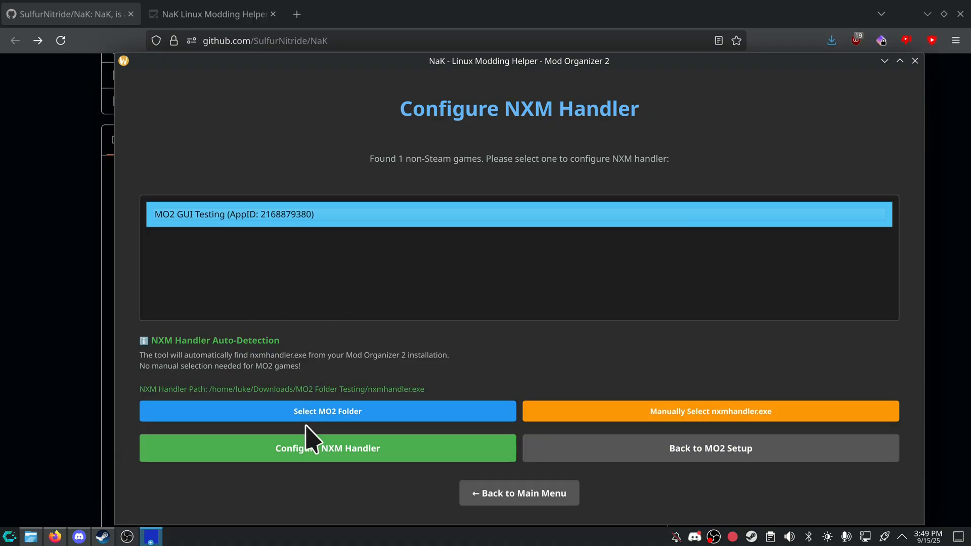
# Apply the NXM handler configuration and dismiss the success message.
pyautogui.click(327, 448)
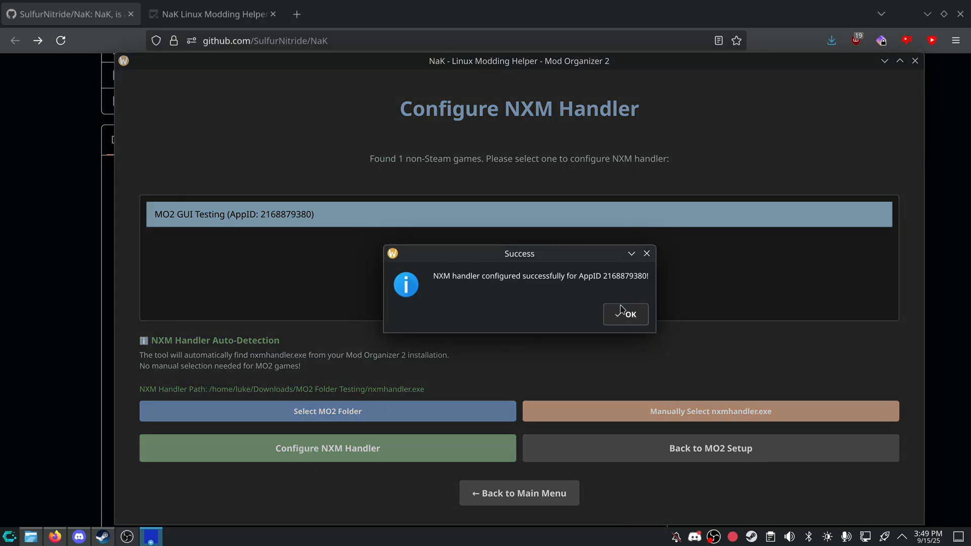
pyautogui.click(211, 14)
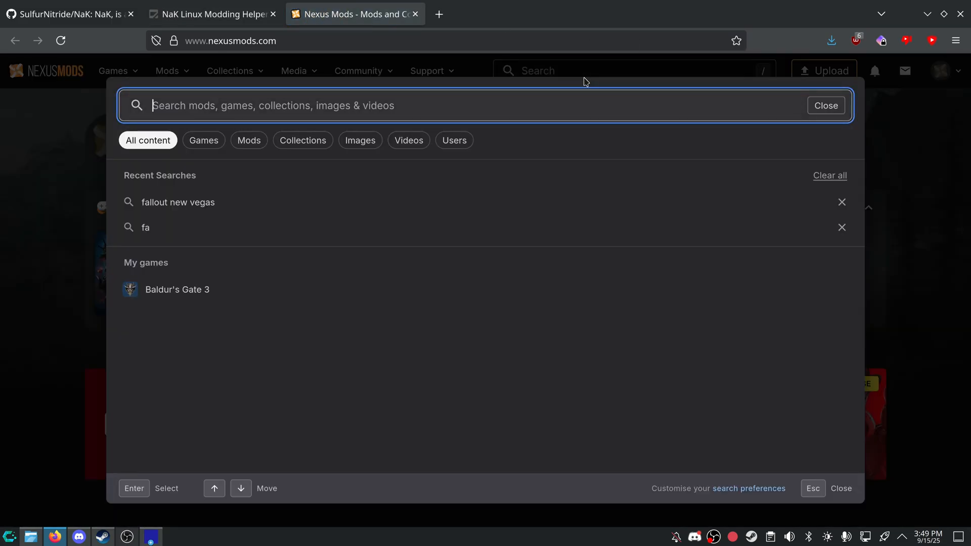
# Find Roleplayers Alternative Start for Fallout New Vegas and start its Vortex download of Alternative Start 1-5.
pyautogui.click(178, 202)
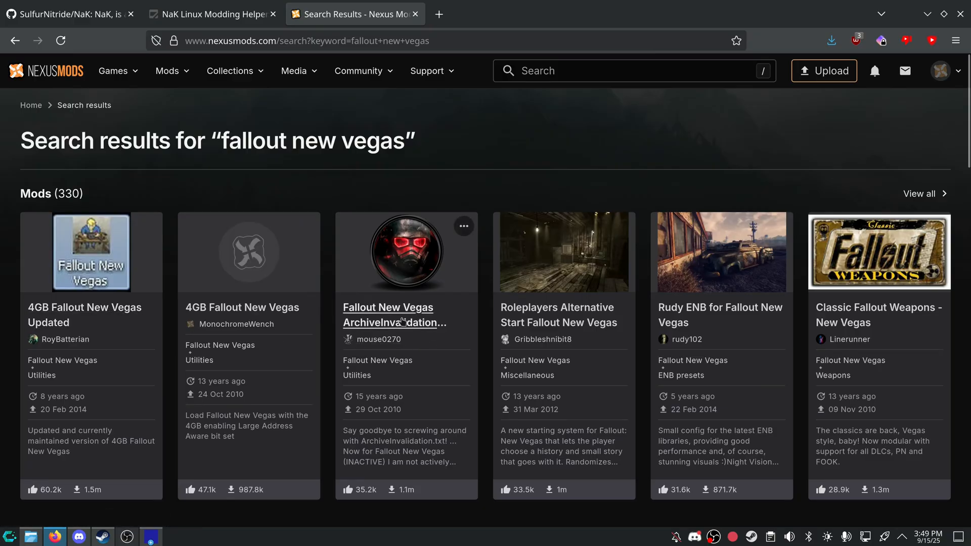
pyautogui.click(556, 314)
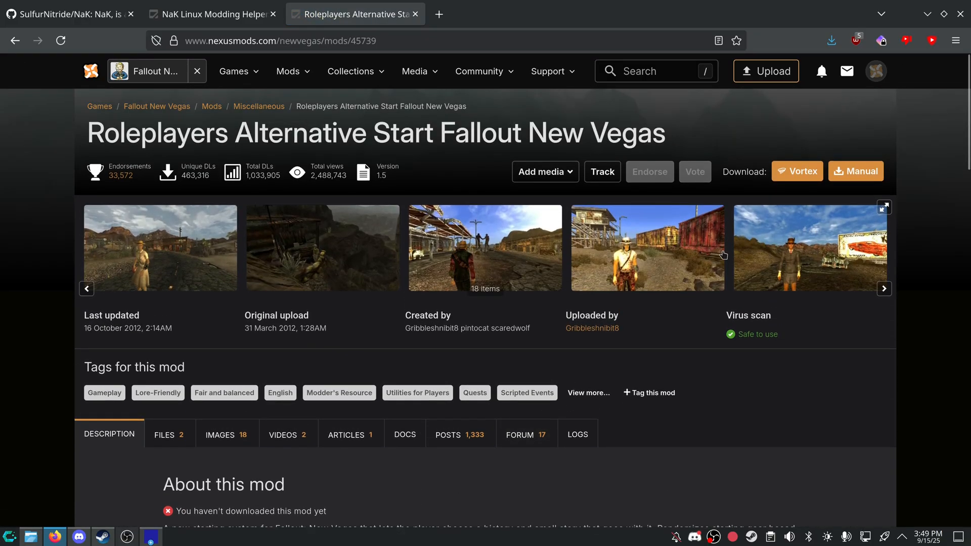
pyautogui.moveTo(777, 174)
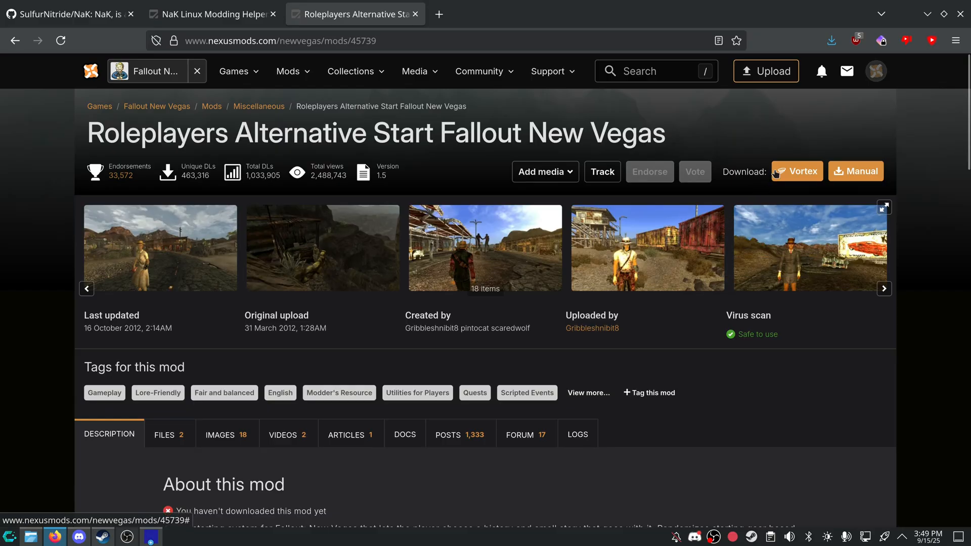
pyautogui.click(797, 171)
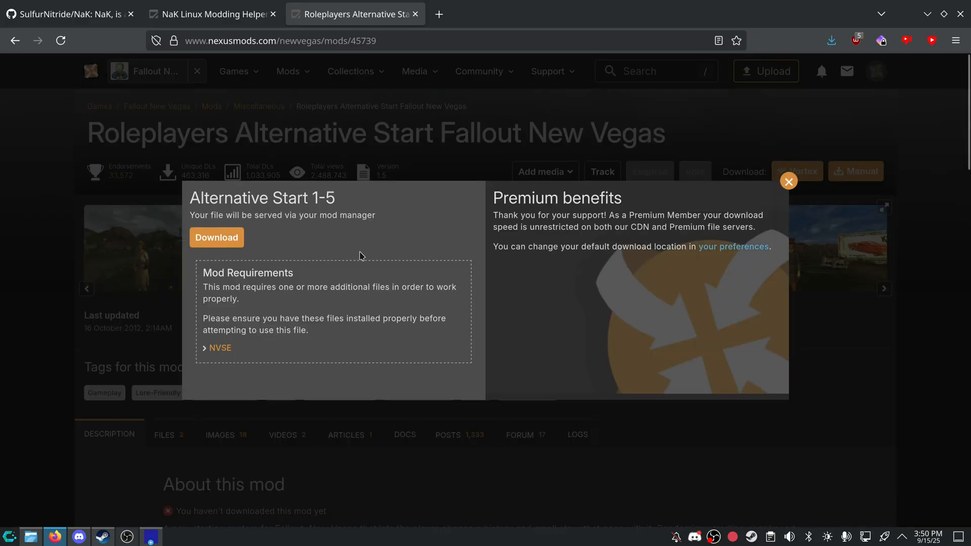
pyautogui.click(216, 236)
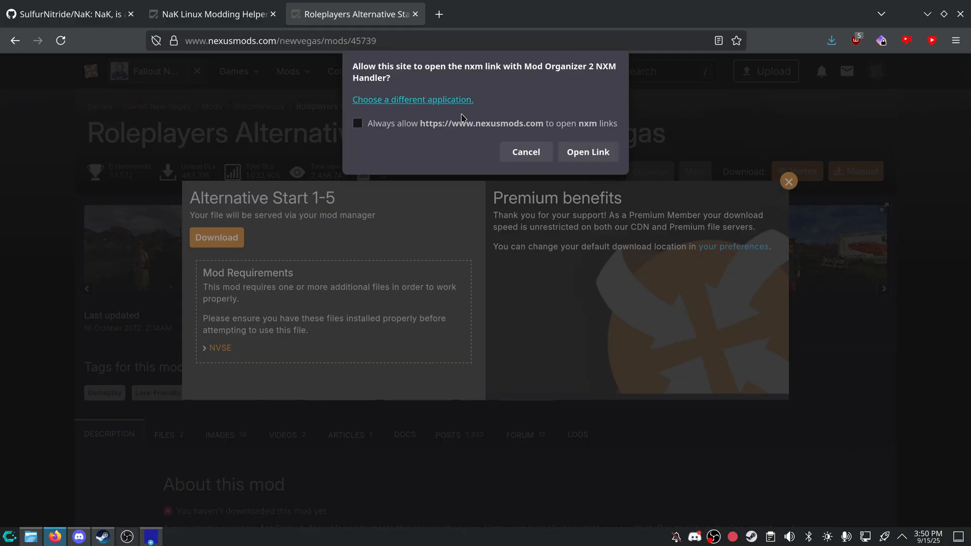
# Route the nxm link to Mod Organizer 2 NXM Handler and continue without restarting MO2.
pyautogui.click(412, 99)
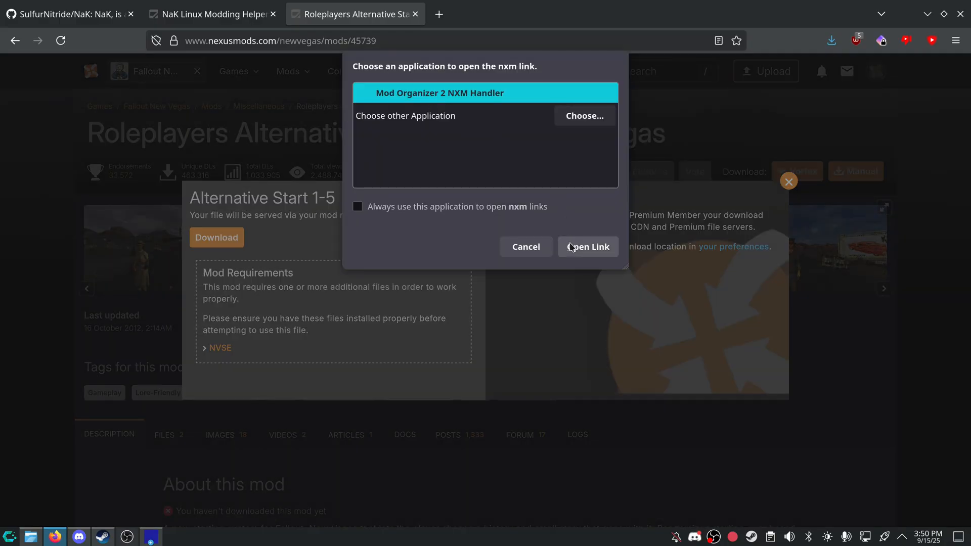
pyautogui.click(589, 247)
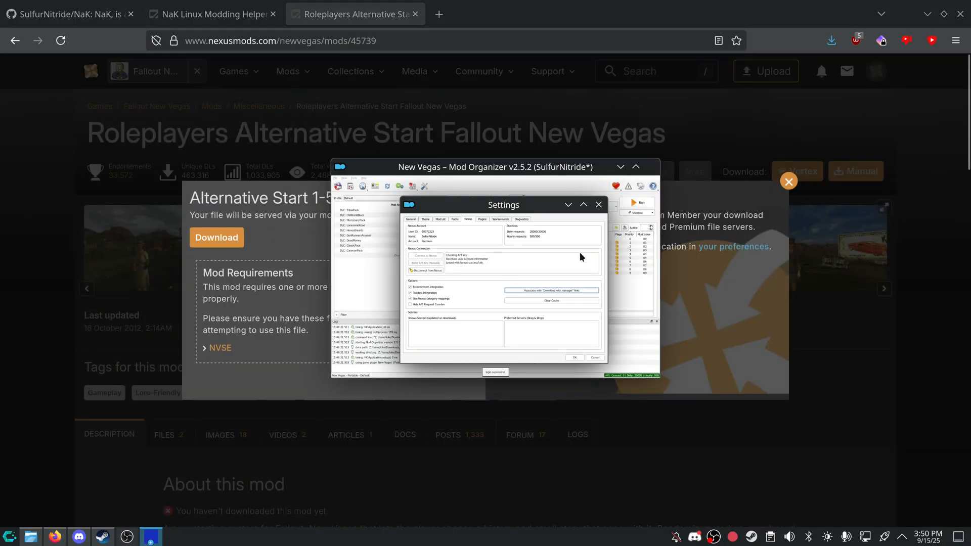
pyautogui.click(574, 357)
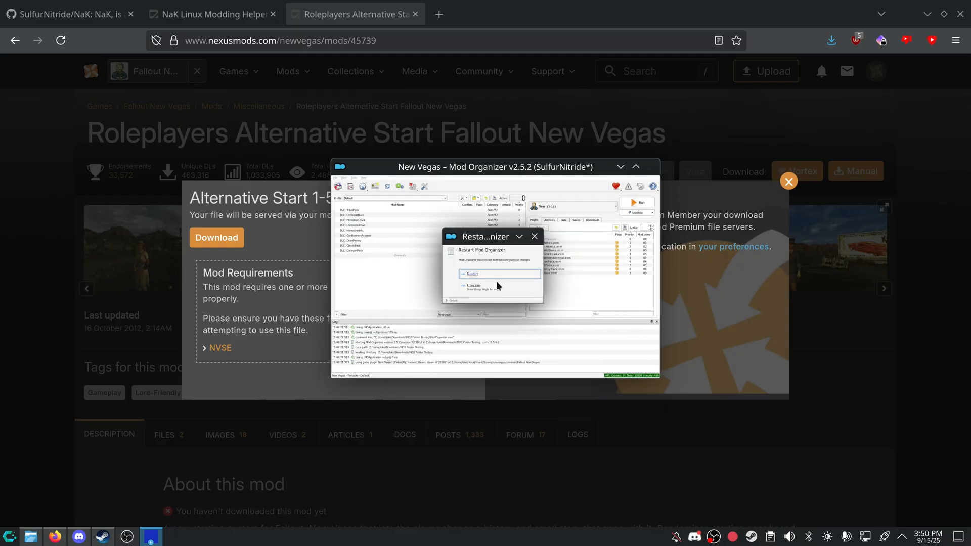
pyautogui.click(473, 285)
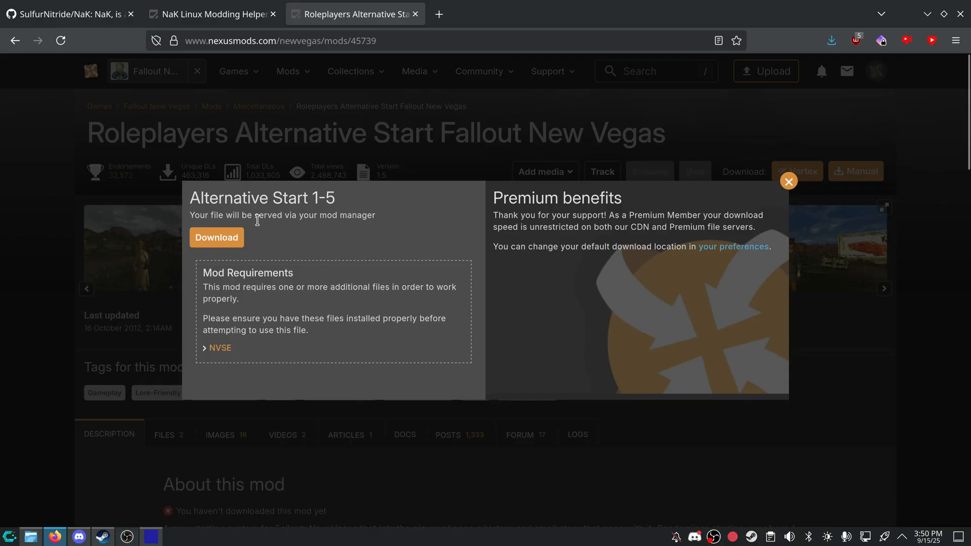
# Retry the download, always allowing nexusmods.com nxm links, so Alternative Start 1-5 reaches MO2.
pyautogui.click(217, 237)
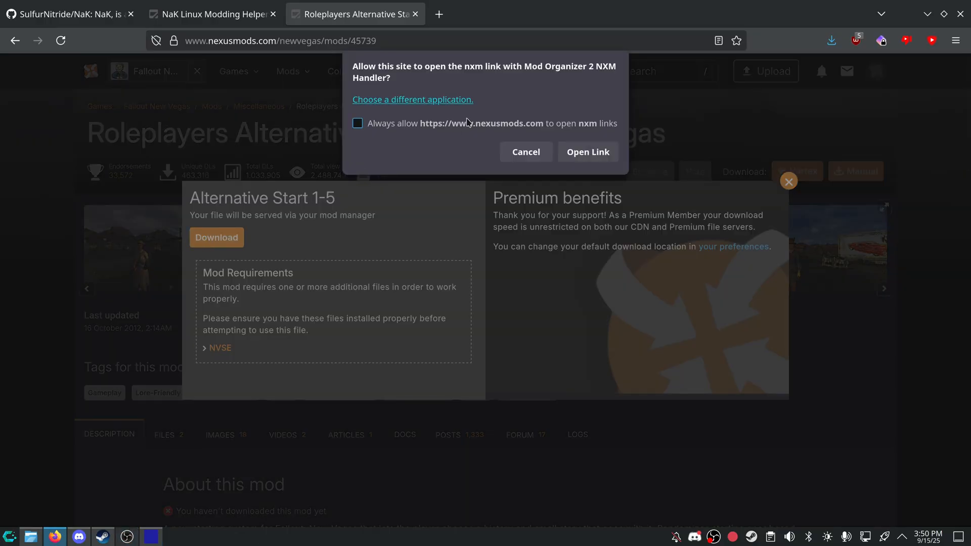
pyautogui.click(526, 151)
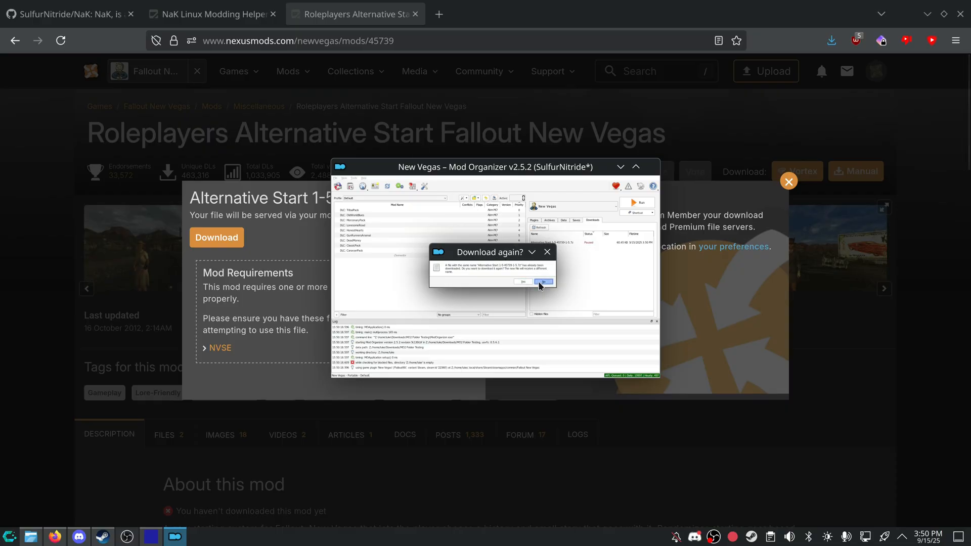
pyautogui.click(543, 281)
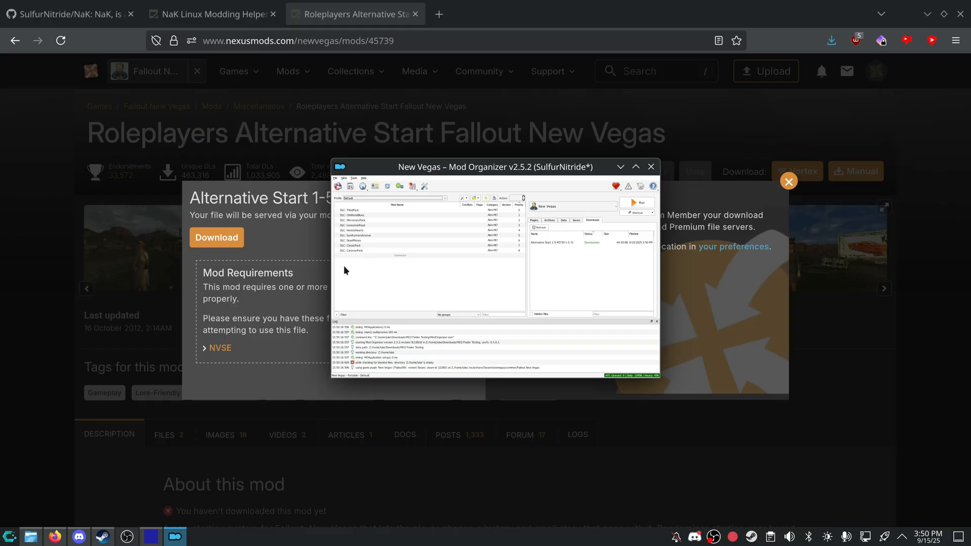
pyautogui.moveTo(508, 306)
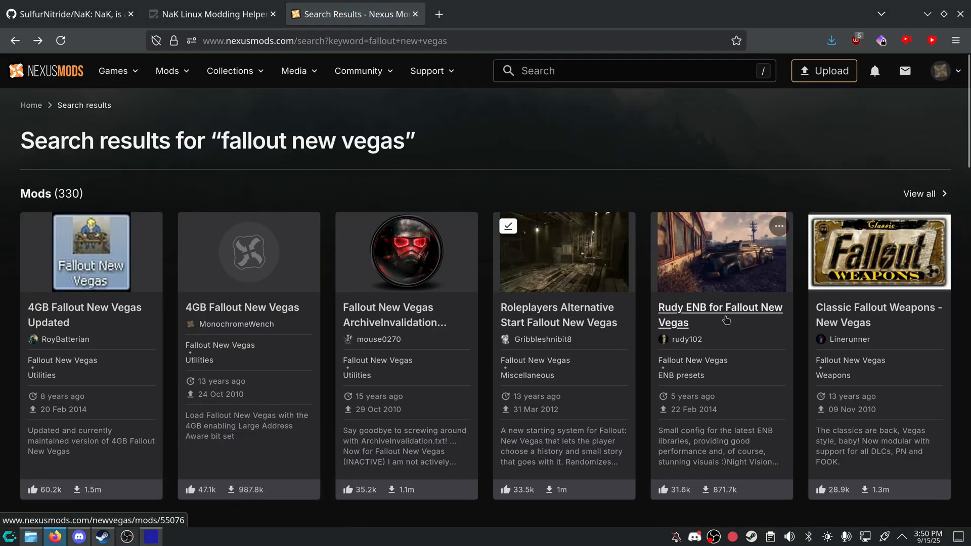
# After peeking at Rudy ENB, send Classic Fallout Weapons - New Vegas to MO2 via Vortex download.
pyautogui.click(719, 315)
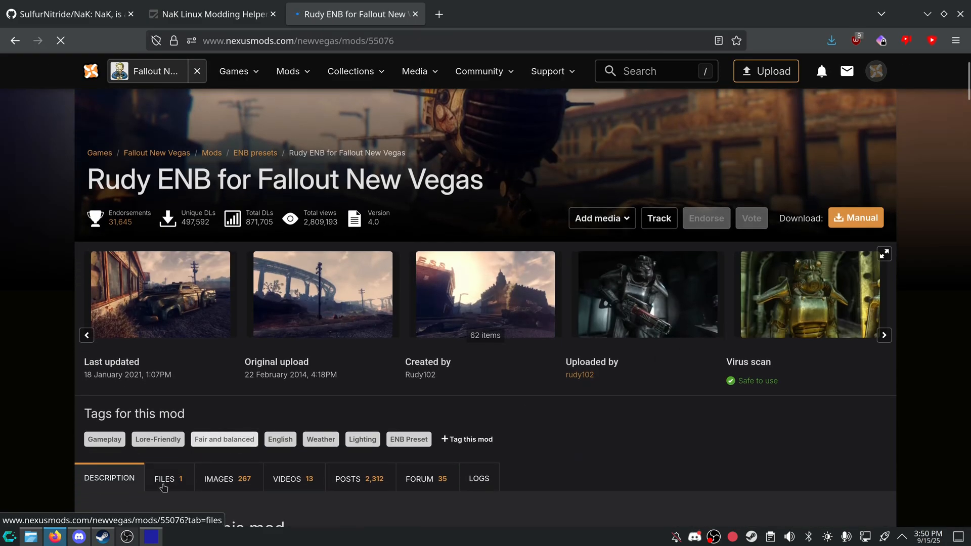
pyautogui.click(164, 478)
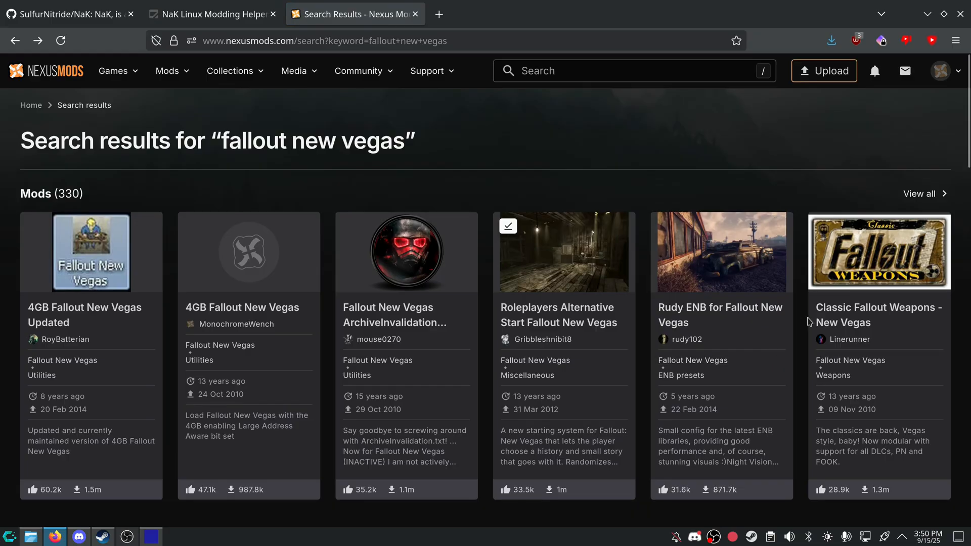
pyautogui.click(879, 252)
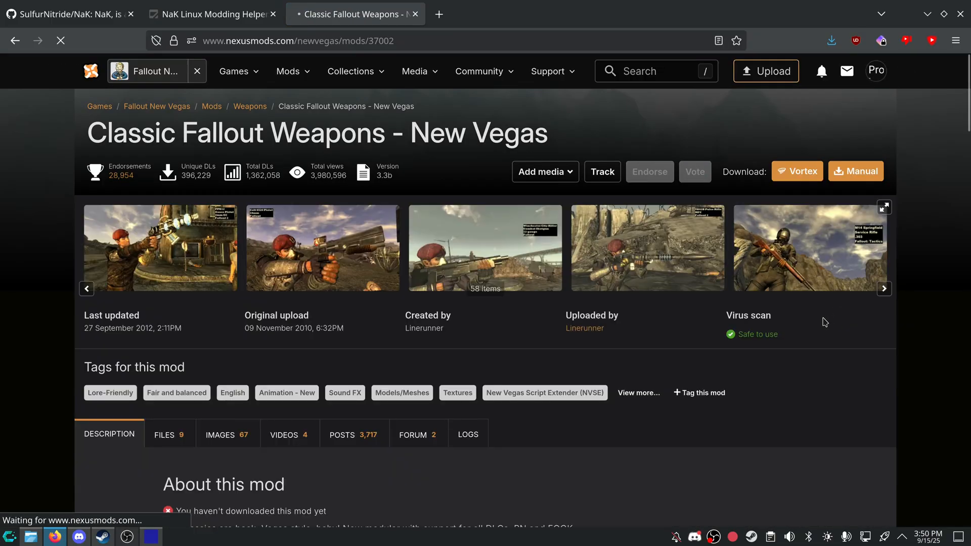
pyautogui.click(856, 170)
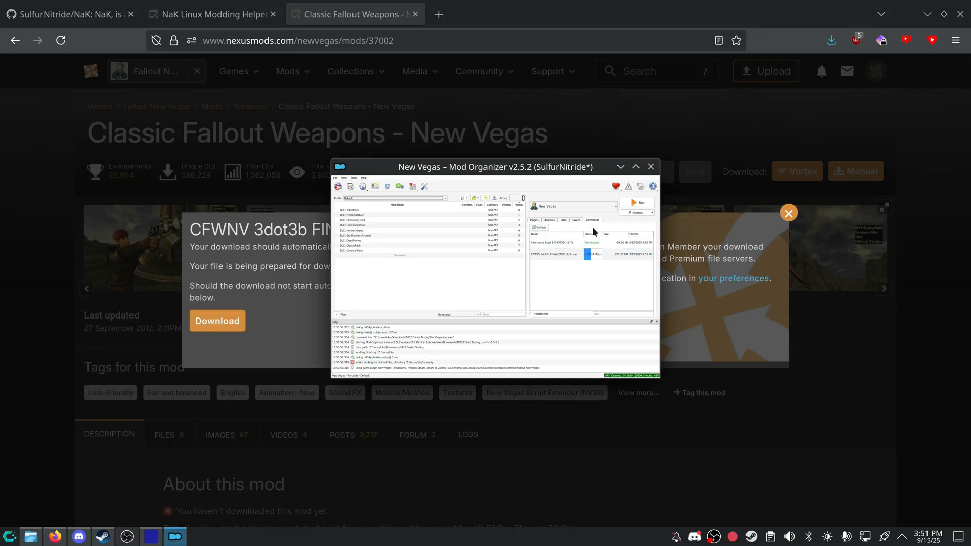
# Check MO2's settings with CFWNV 3dot3b in downloads, then close Mod Organizer 2.
pyautogui.click(424, 186)
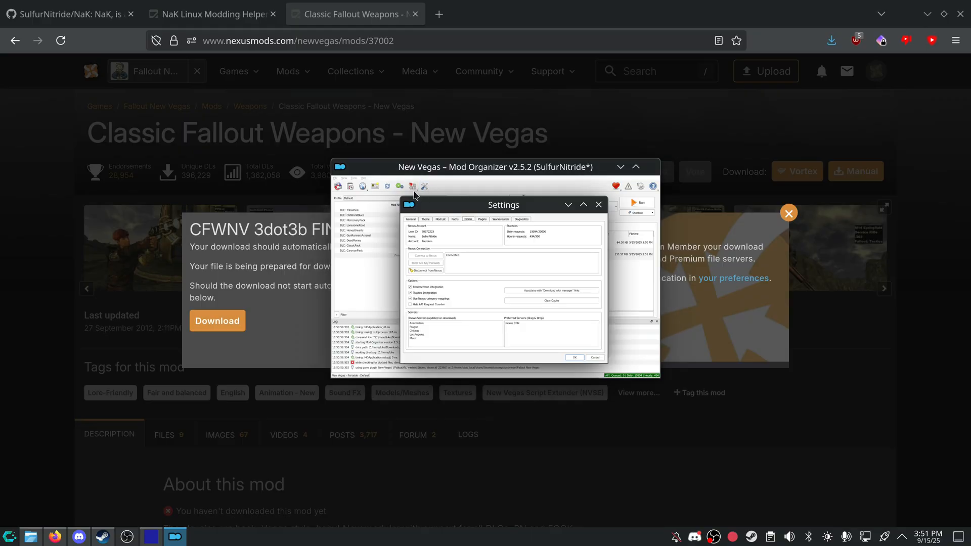
pyautogui.moveTo(544, 277)
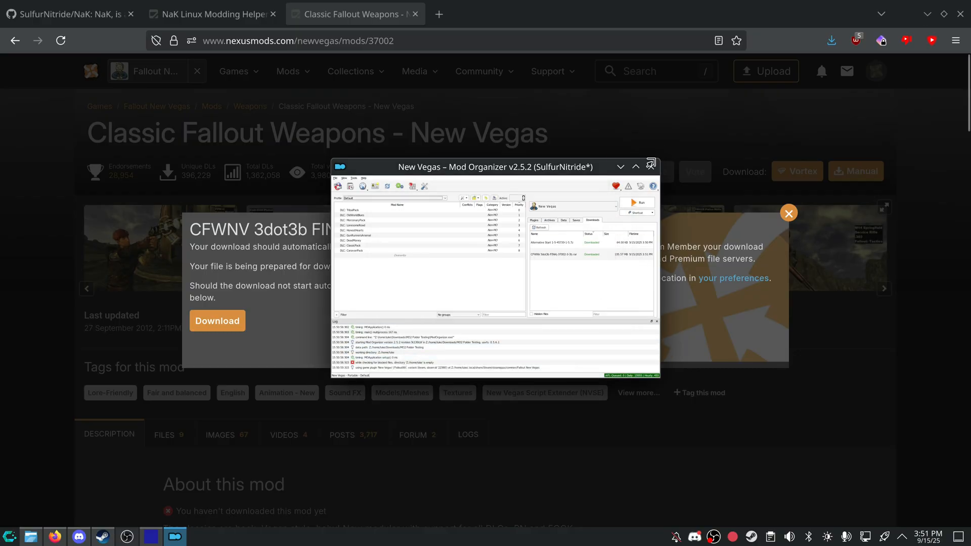
pyautogui.click(788, 214)
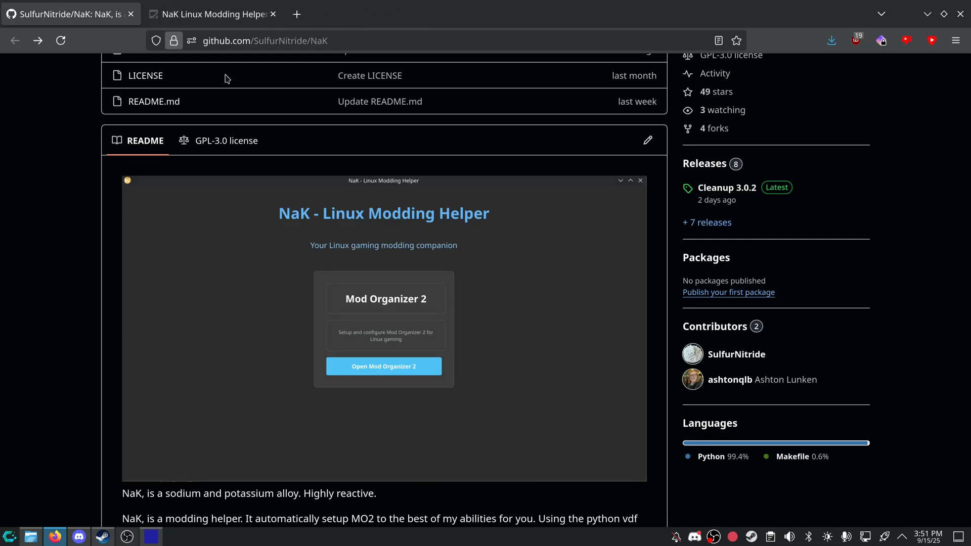
# Bring NaK forward and reach its Mod Organizer 2 Setup screen from the main menu.
pyautogui.click(384, 366)
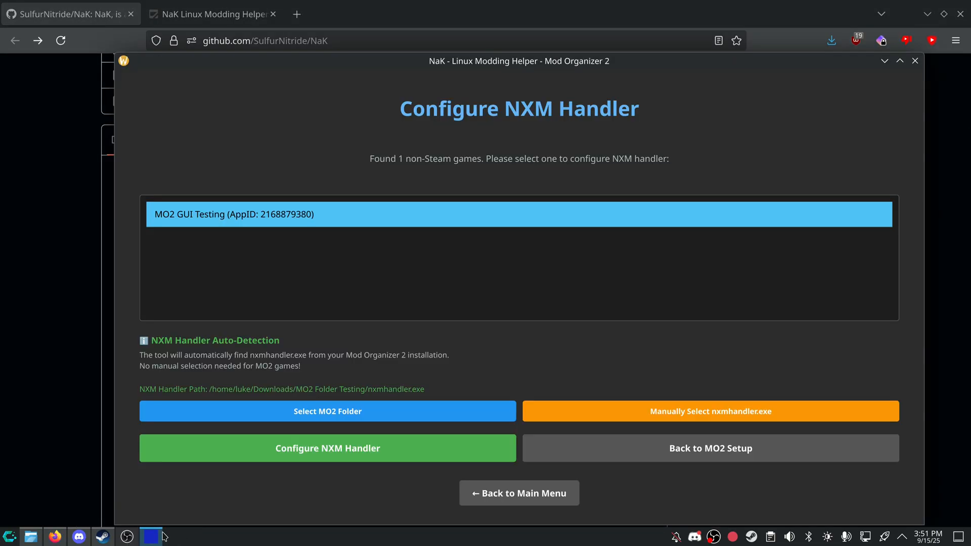
pyautogui.moveTo(598, 461)
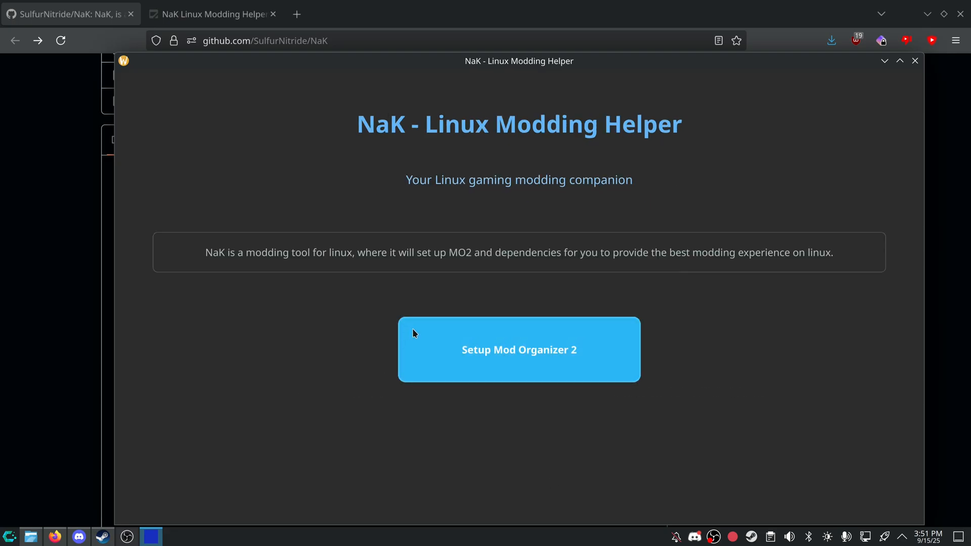
pyautogui.click(518, 349)
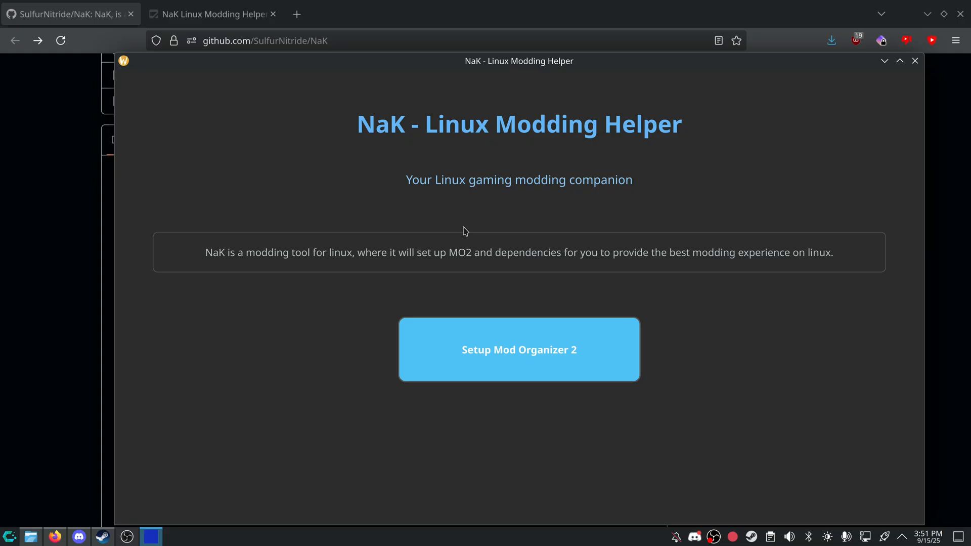
pyautogui.click(519, 349)
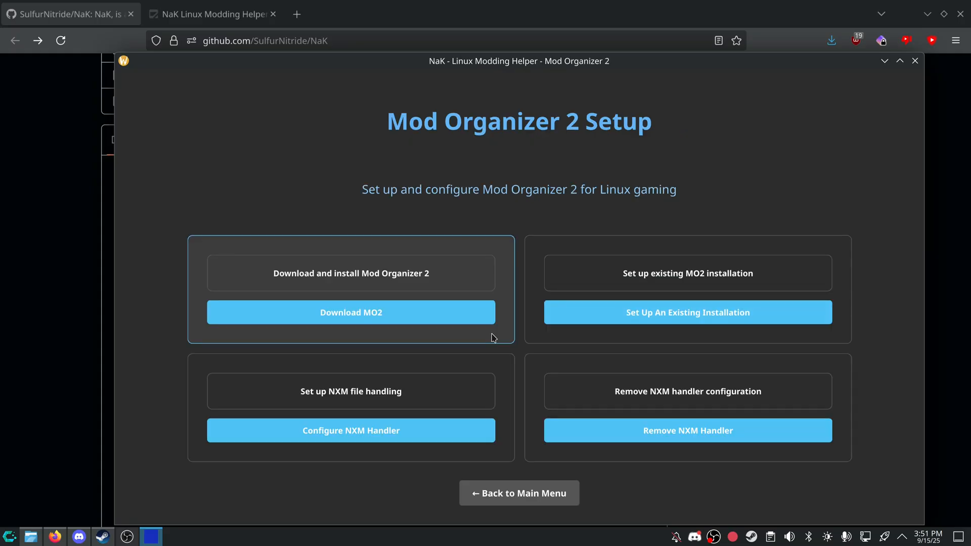
pyautogui.moveTo(556, 473)
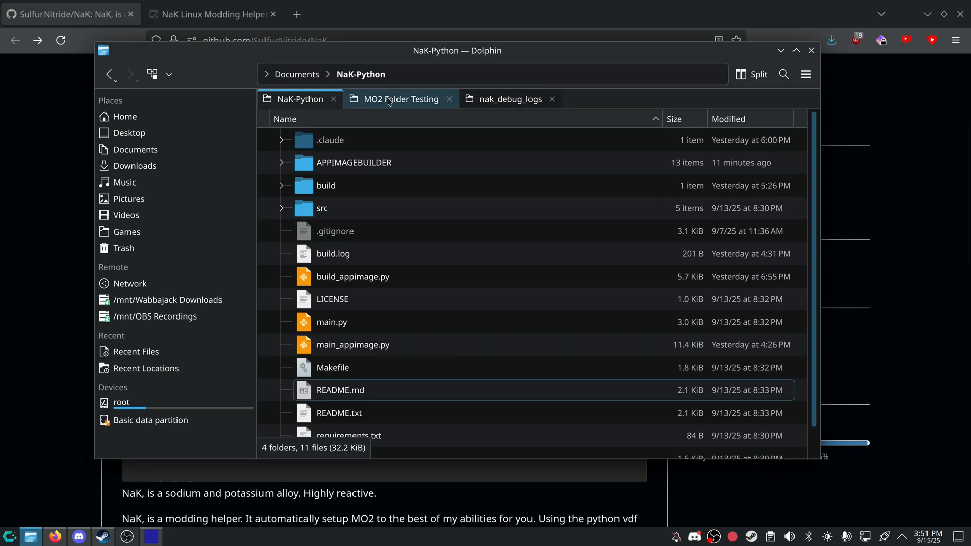
pyautogui.click(135, 166)
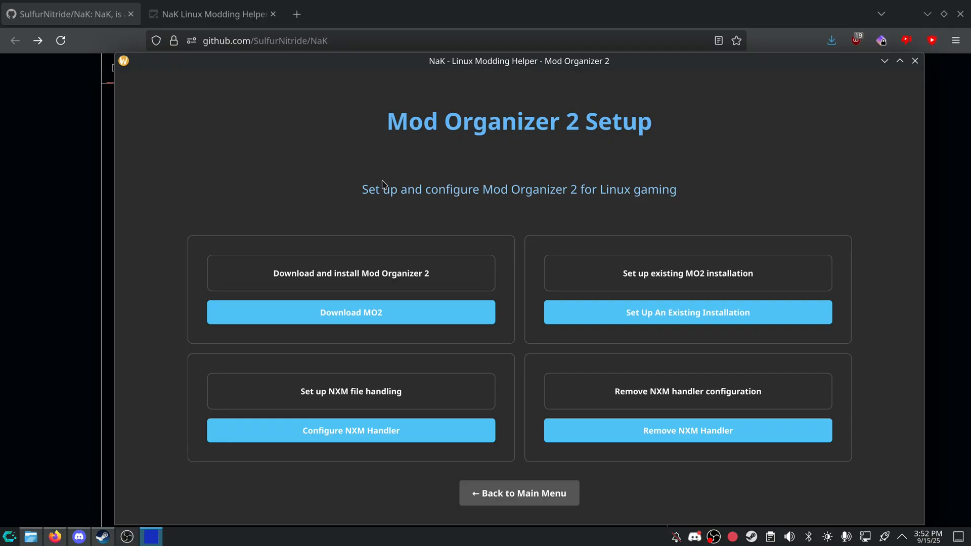
pyautogui.moveTo(587, 171)
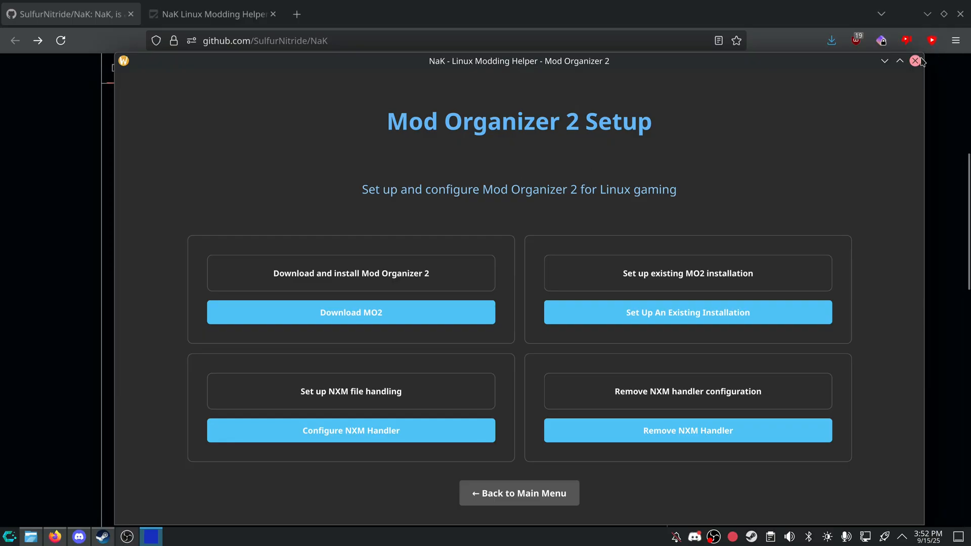
pyautogui.moveTo(915, 60)
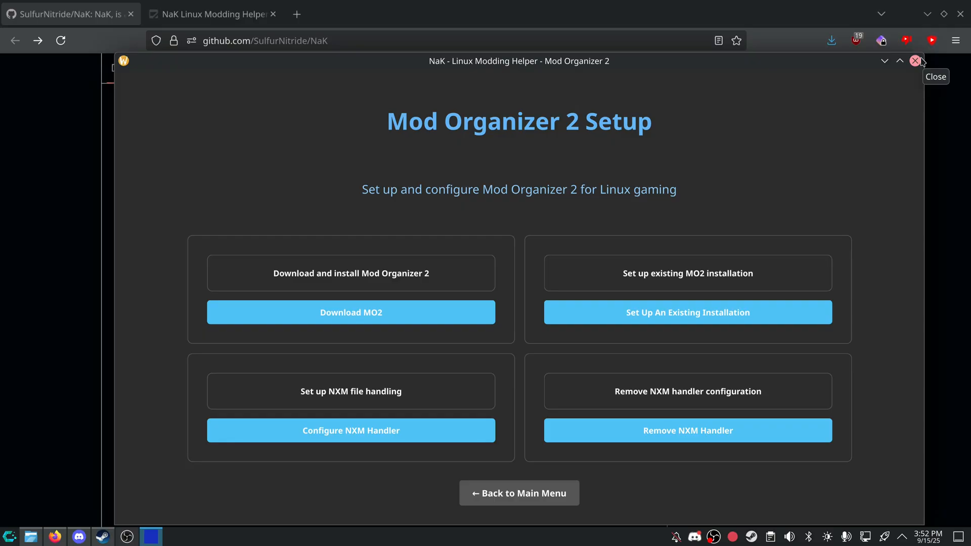
pyautogui.moveTo(922, 61)
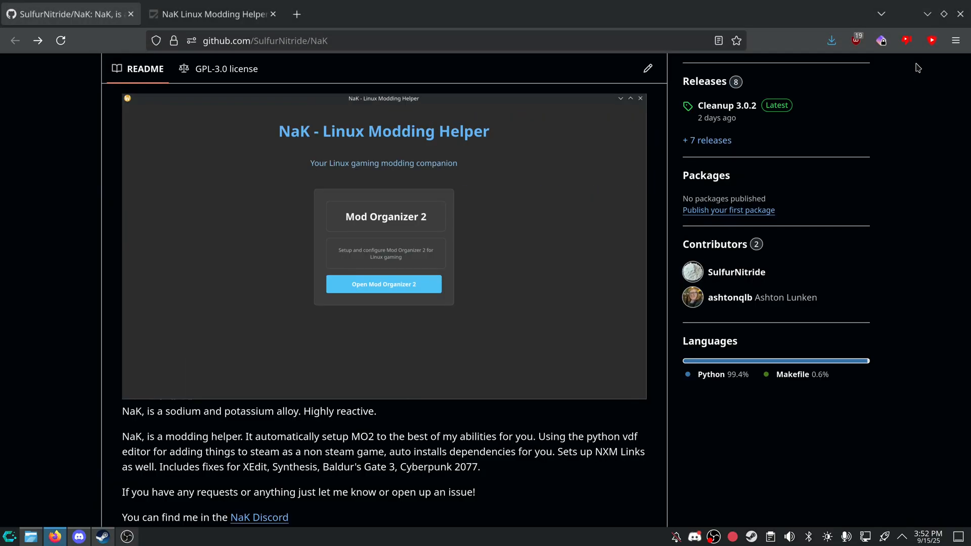
# With NaK closed, bring up the OBS screen recorder from the taskbar.
pyautogui.click(128, 537)
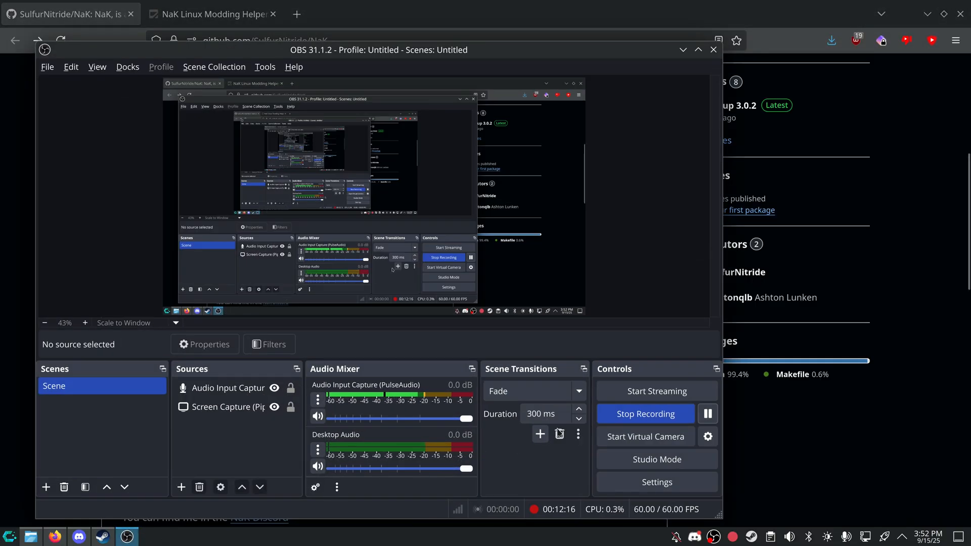